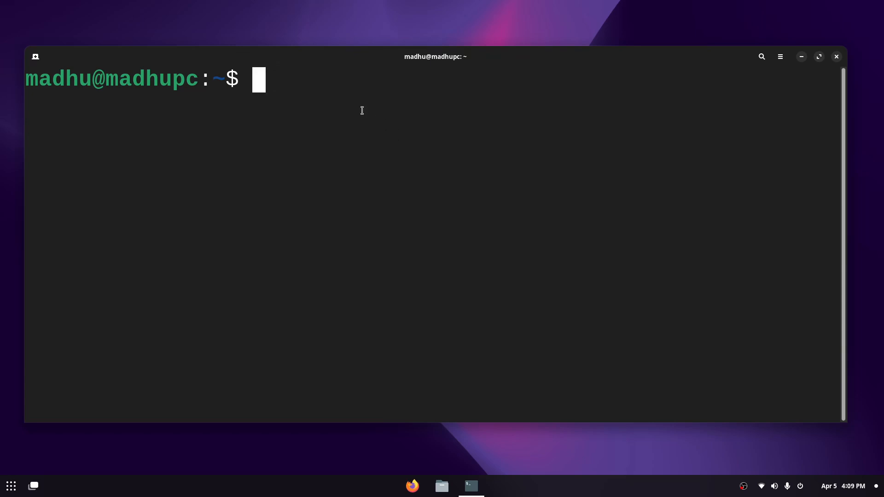
pyautogui.moveTo(353, 107)
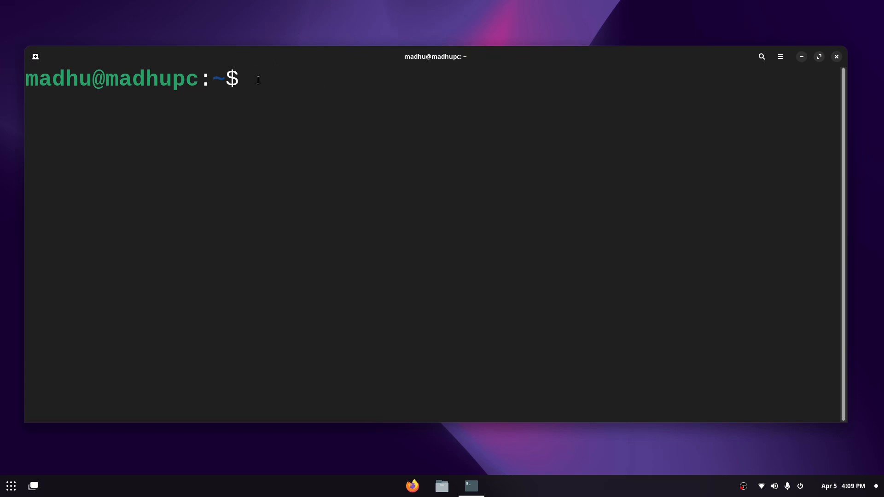
pyautogui.moveTo(351, 114)
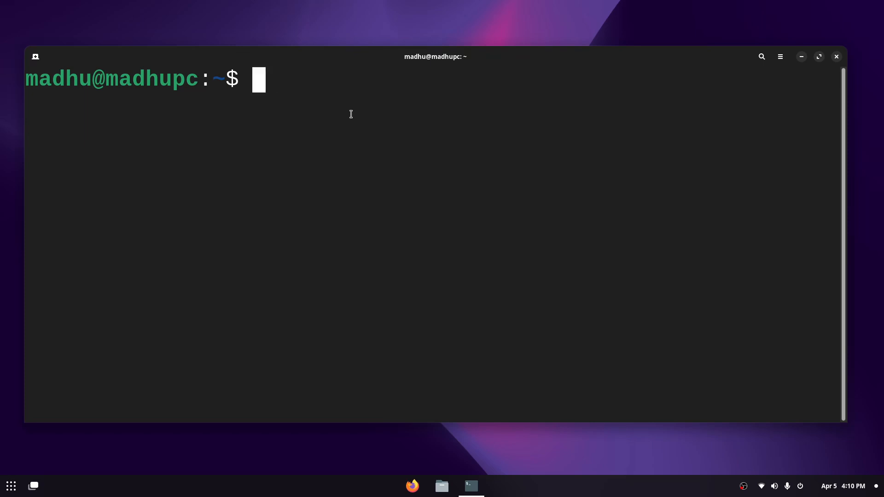
pyautogui.moveTo(363, 114)
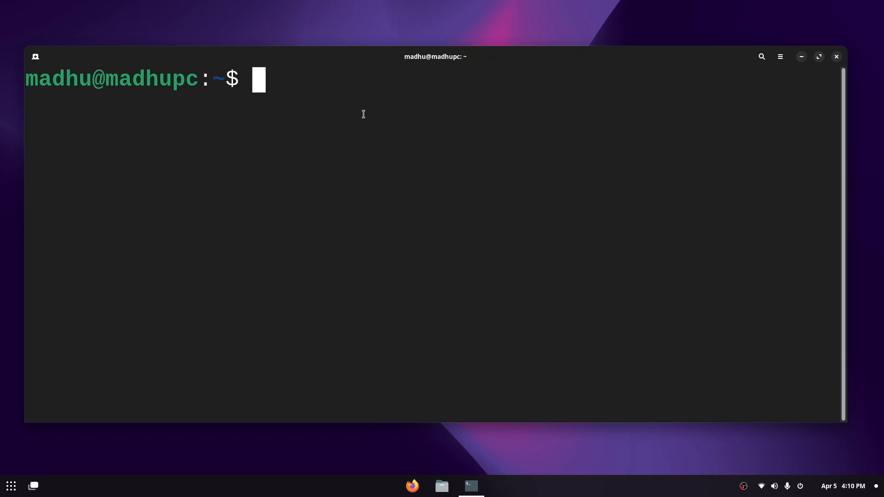
# Connect to the Raspberry Pi with ssh rpi4.
pyautogui.write('ssh')
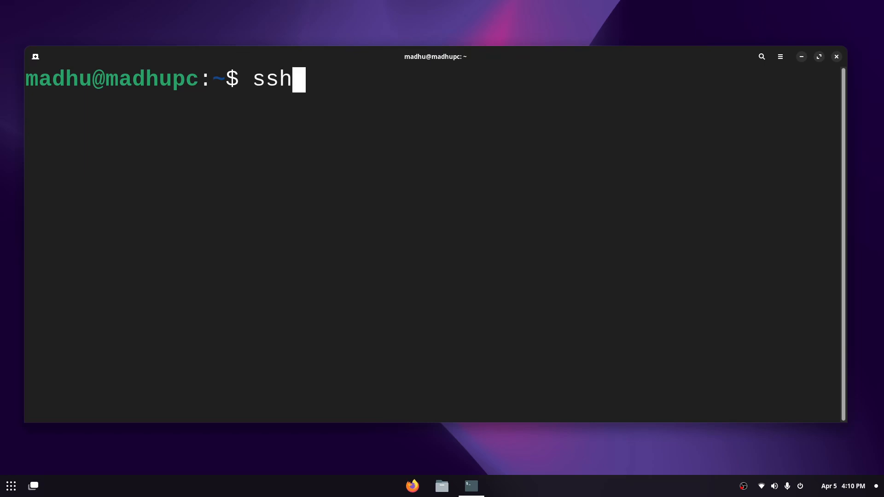
pyautogui.write('r')
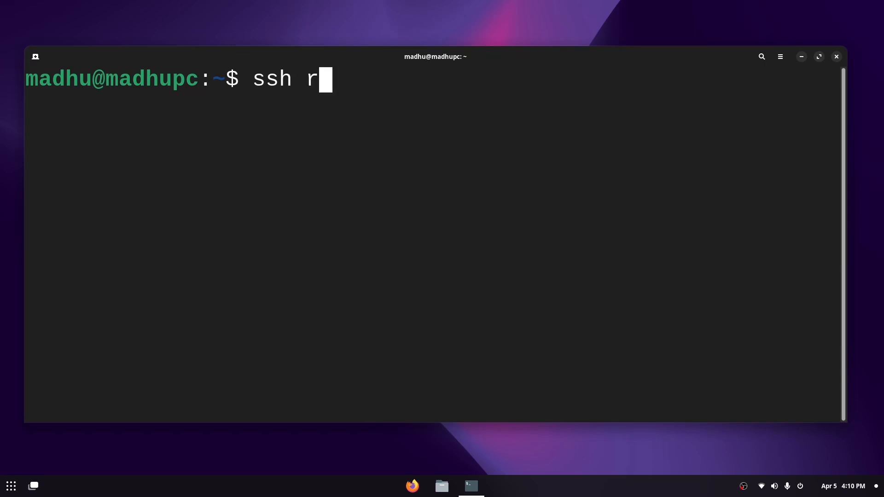
pyautogui.write('p')
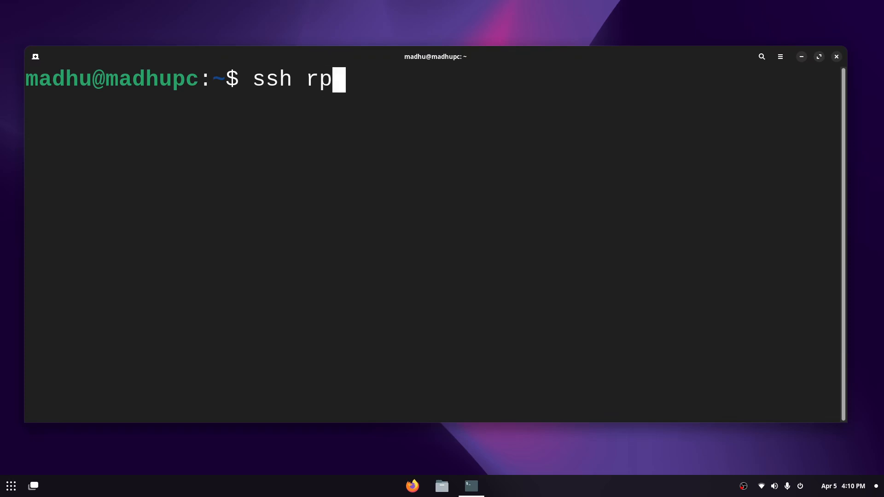
pyautogui.write('i4')
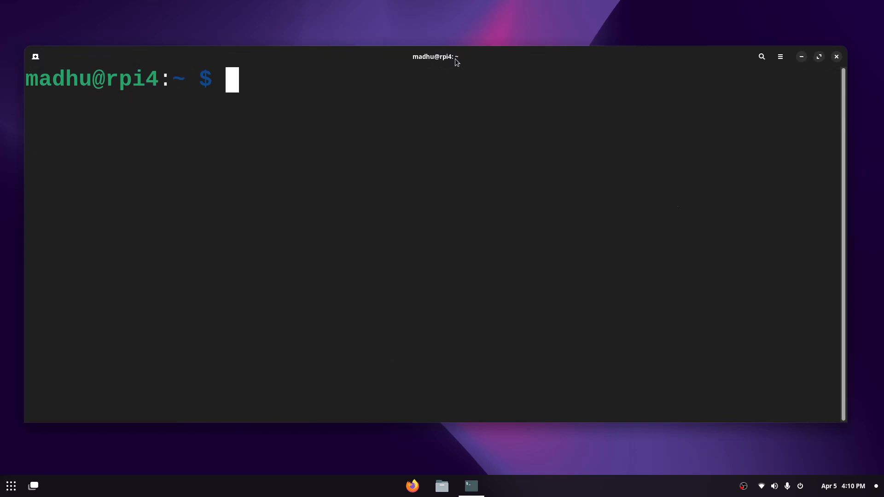
# Maximize the terminal window and run sudo apt update on rpi4.
pyautogui.click(818, 56)
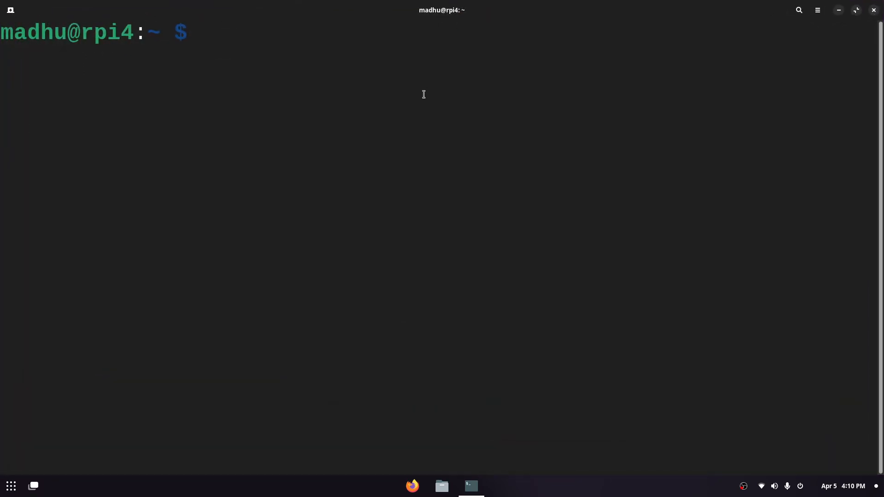
pyautogui.write('sudo apt')
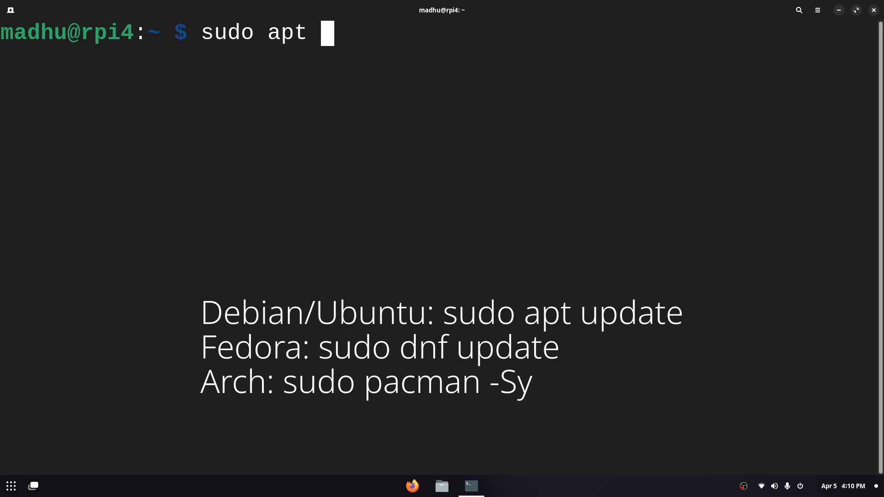
pyautogui.write('update')
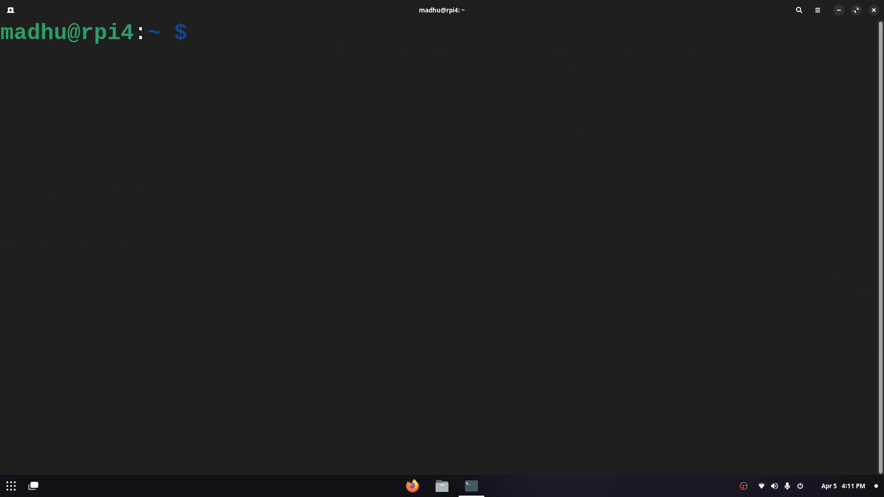
# Install default-jdk (OpenJDK 17) with sudo apt install, then clear the screen.
pyautogui.write('sudo apt install default-j')
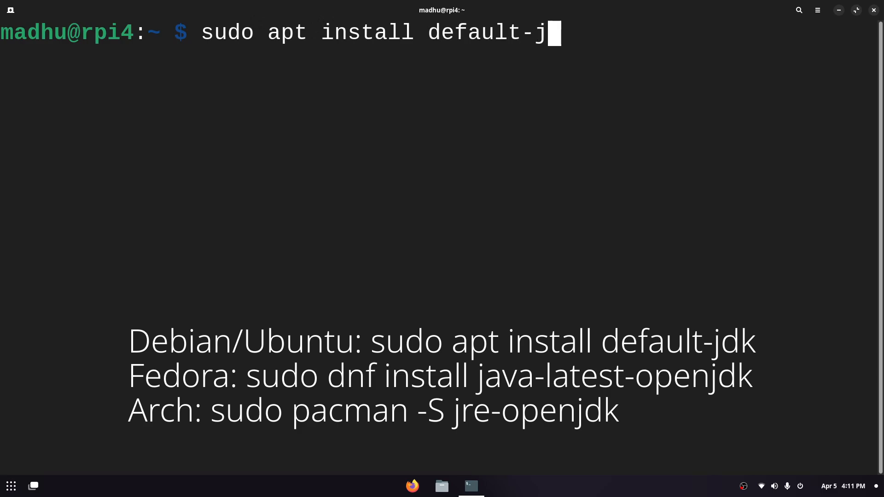
pyautogui.write('dk')
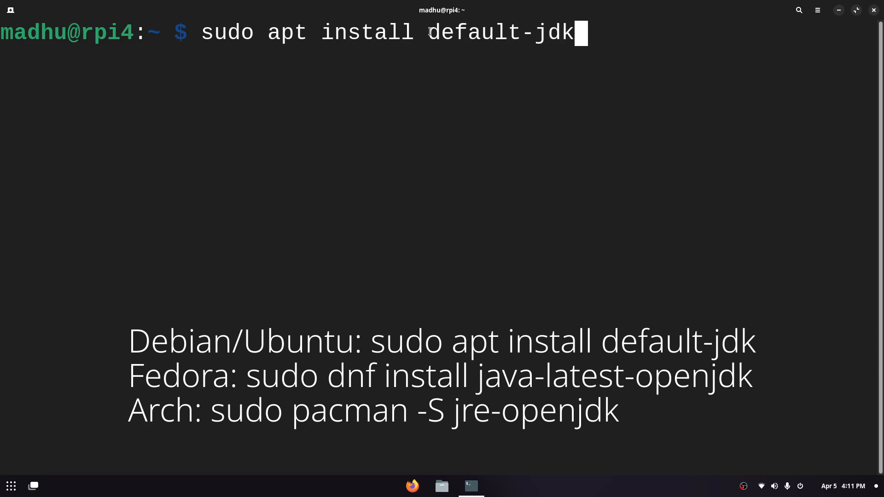
pyautogui.doubleClick(500, 33)
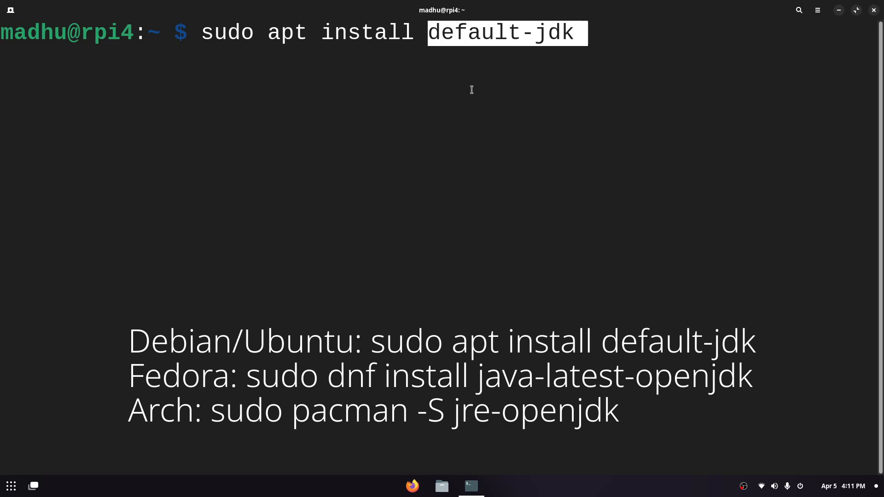
pyautogui.press('BackSpace')
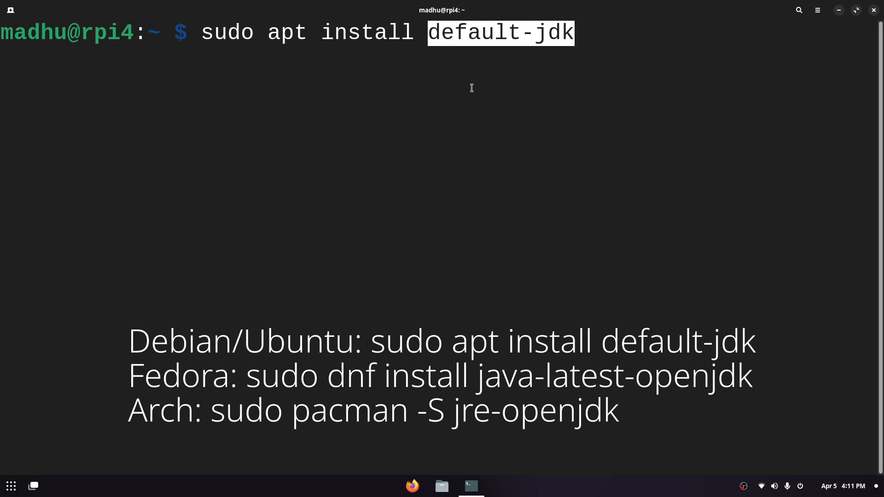
pyautogui.moveTo(463, 72)
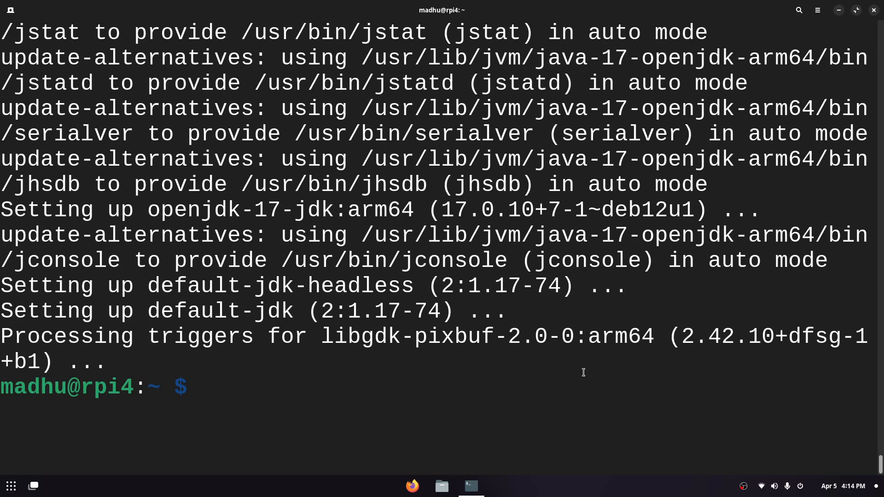
pyautogui.press('ctrl+l')
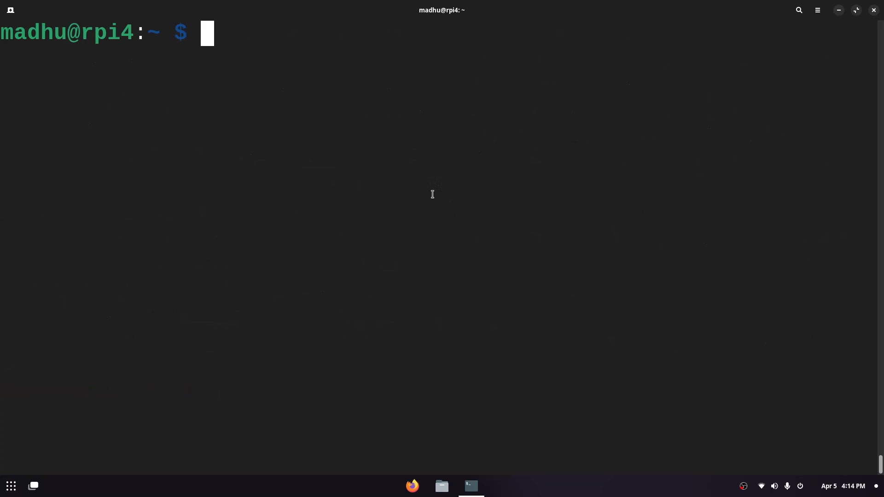
# Make a 'server' directory, list the home folder, and start changing into it.
pyautogui.write('mkdir')
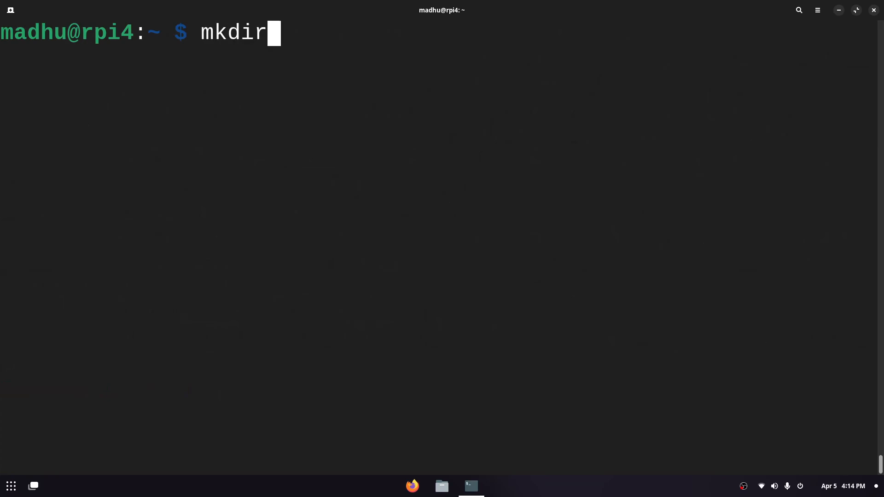
pyautogui.write('server')
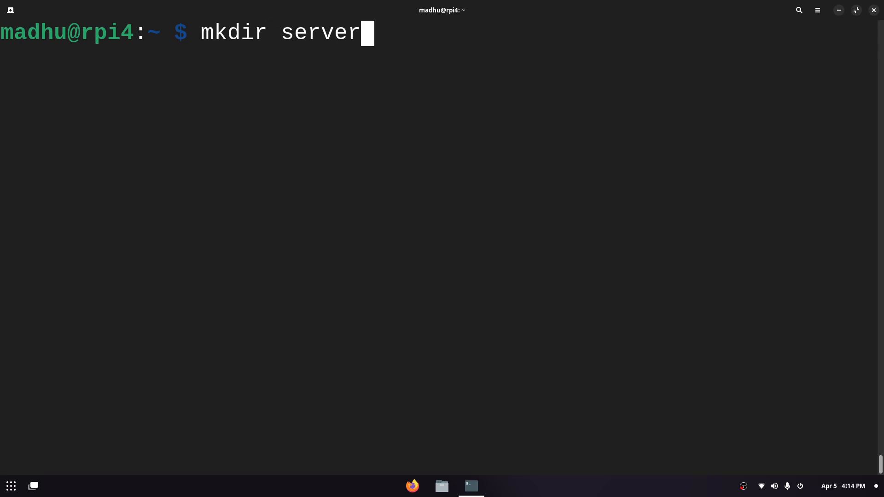
pyautogui.write('ls')
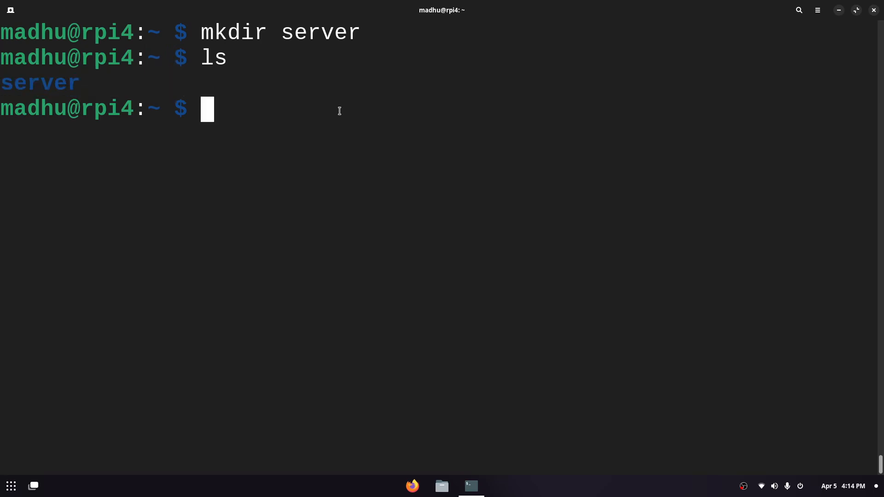
pyautogui.write('cd se')
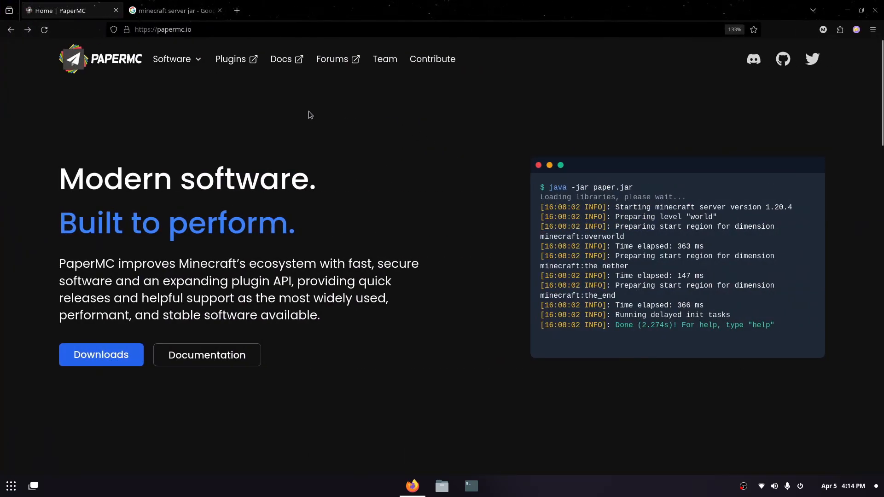
pyautogui.moveTo(166, 100)
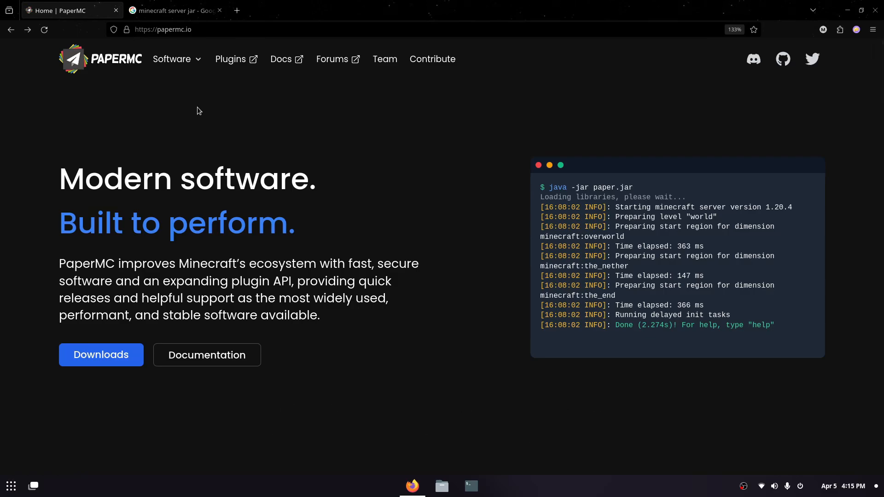
# Switch to the browser tab with Google results for 'minecraft server jar'.
pyautogui.click(173, 11)
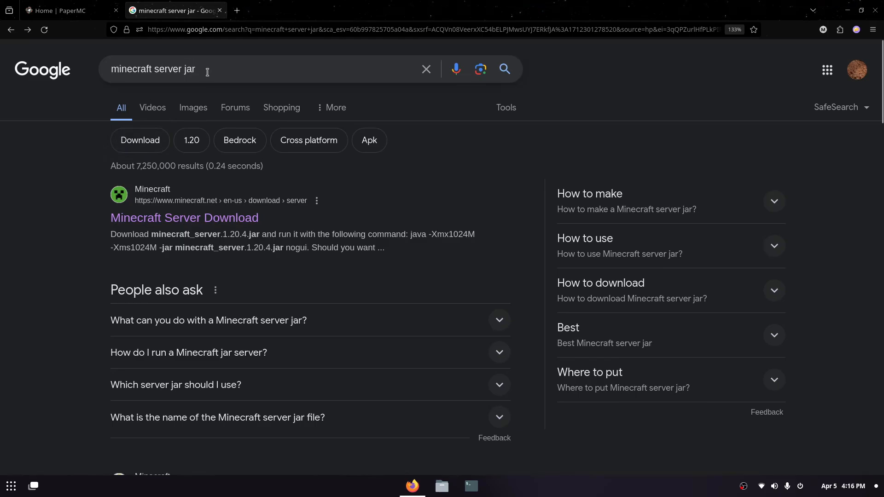
# Inspect the minecraft_server.1.20.4.jar link on Minecraft.net, then return to the PaperMC tab.
pyautogui.click(184, 217)
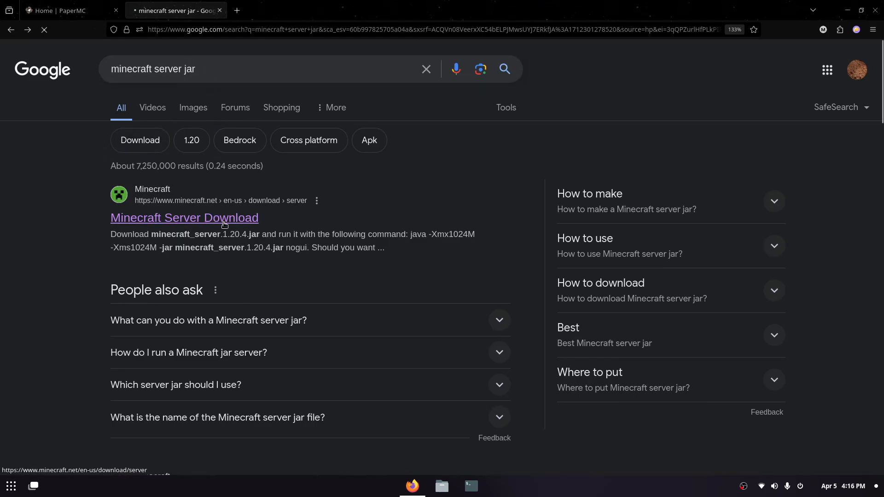
pyautogui.click(184, 218)
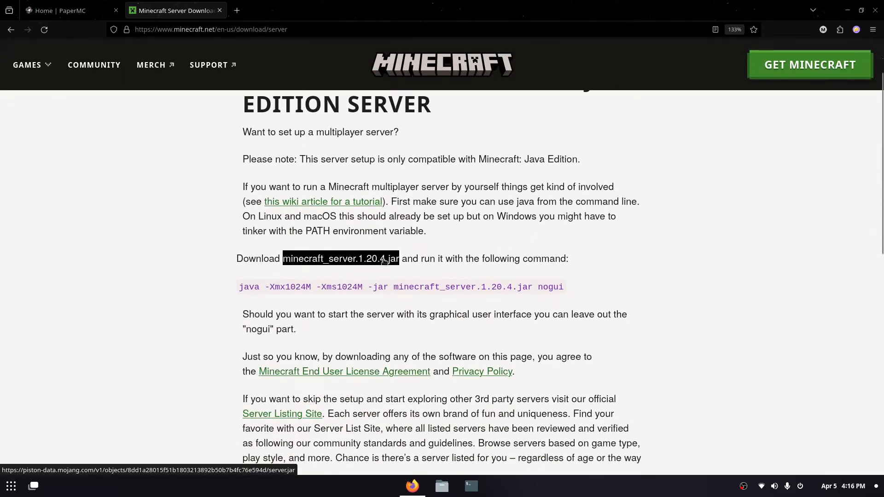
pyautogui.rightClick(339, 258)
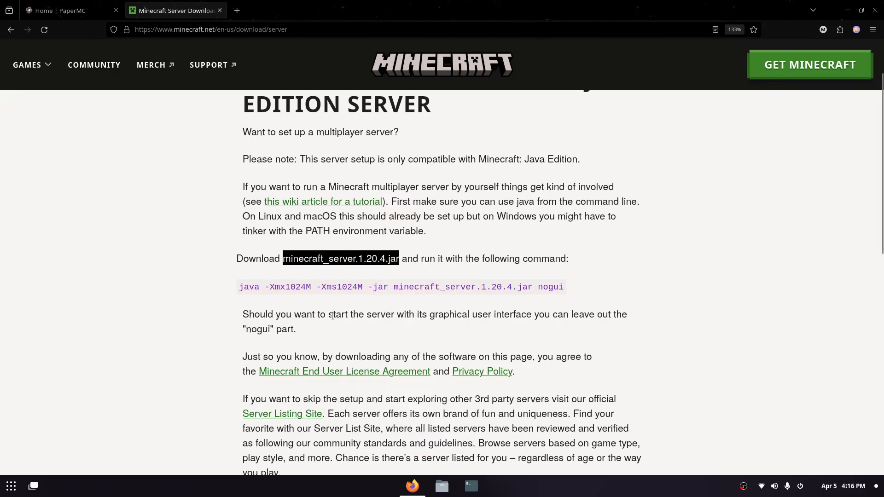
pyautogui.click(62, 10)
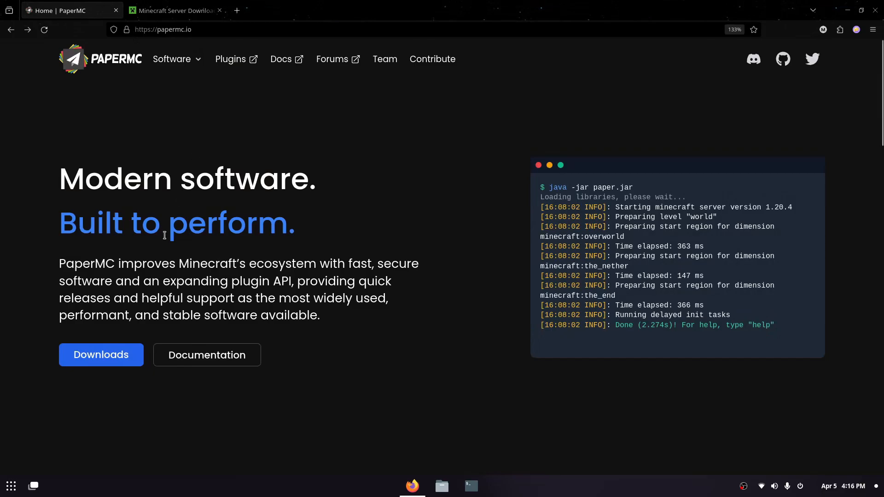
# Go to the PaperMC downloads page via the home page's Downloads button.
pyautogui.click(101, 355)
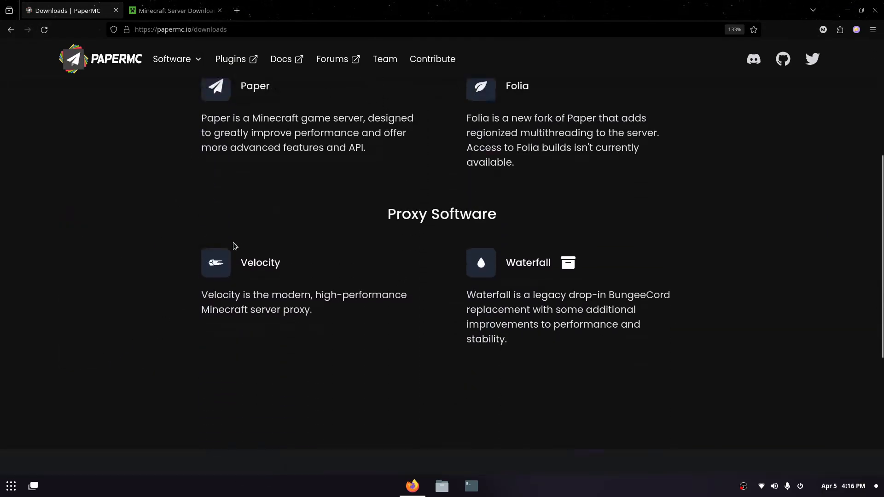
pyautogui.click(254, 85)
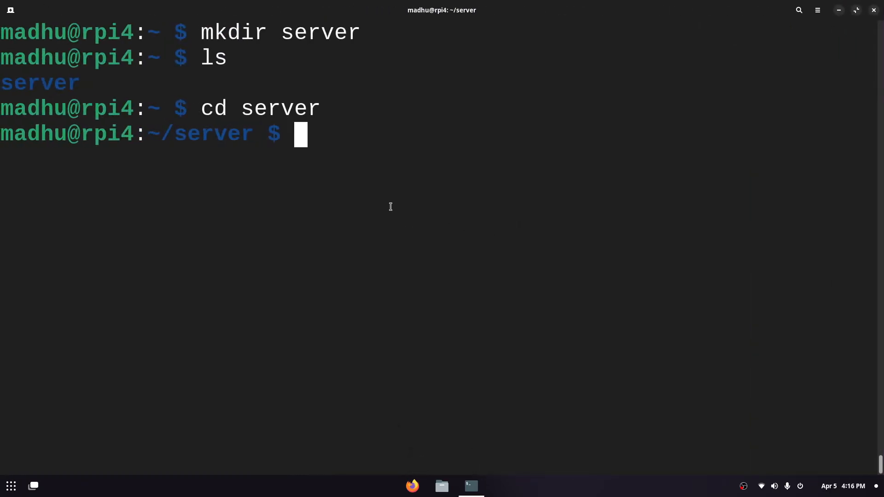
# Download the Paper 1.20.4 build 466 jar with wget and the pasted URL, then clear.
pyautogui.write('w')
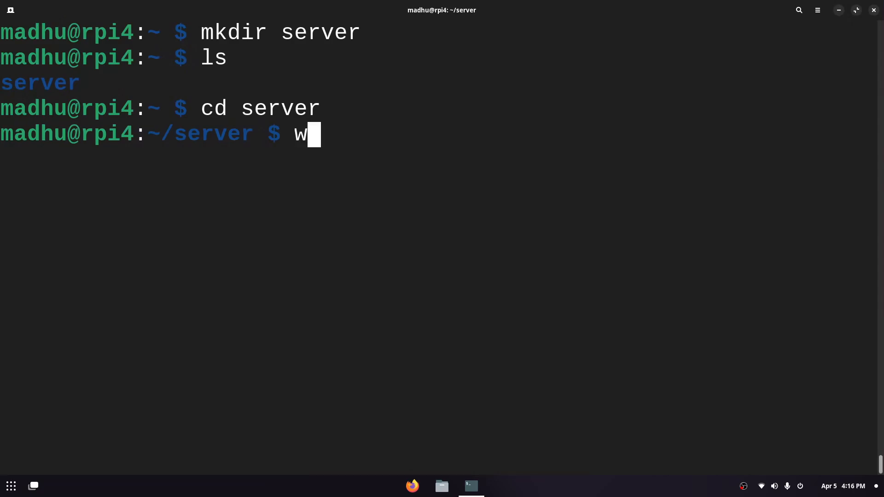
pyautogui.write('get')
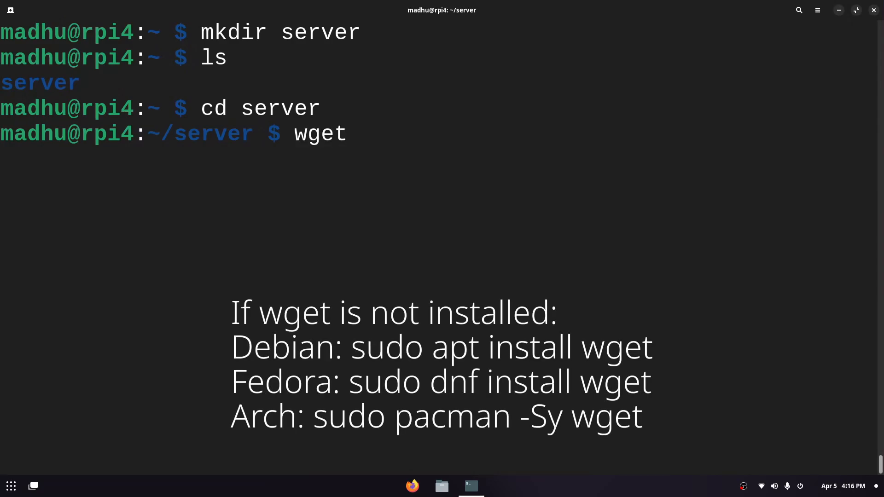
pyautogui.rightClick(366, 134)
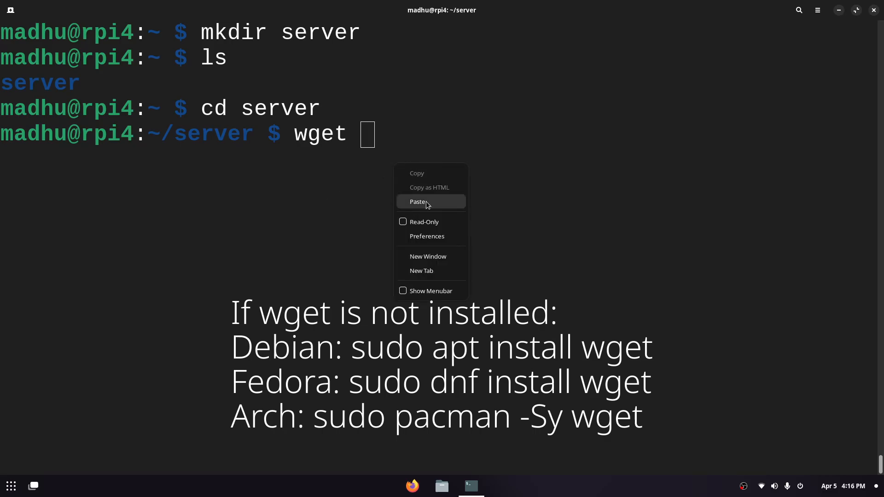
pyautogui.click(418, 202)
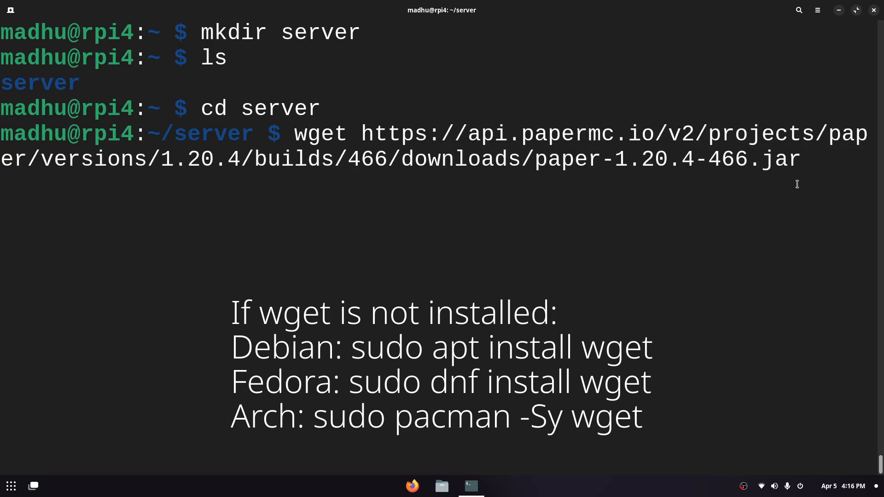
pyautogui.write('clear')
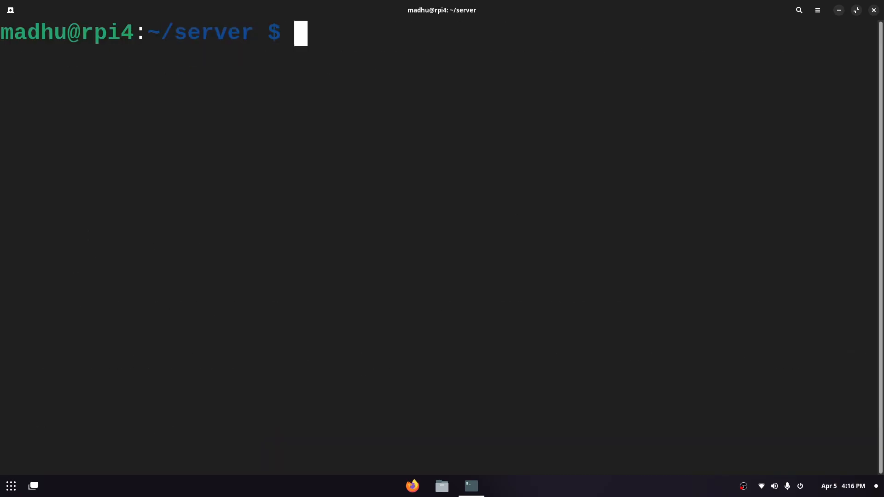
# Rename paper-1.20.4-466.jar to server.jar and list the folder to confirm.
pyautogui.write('ls')
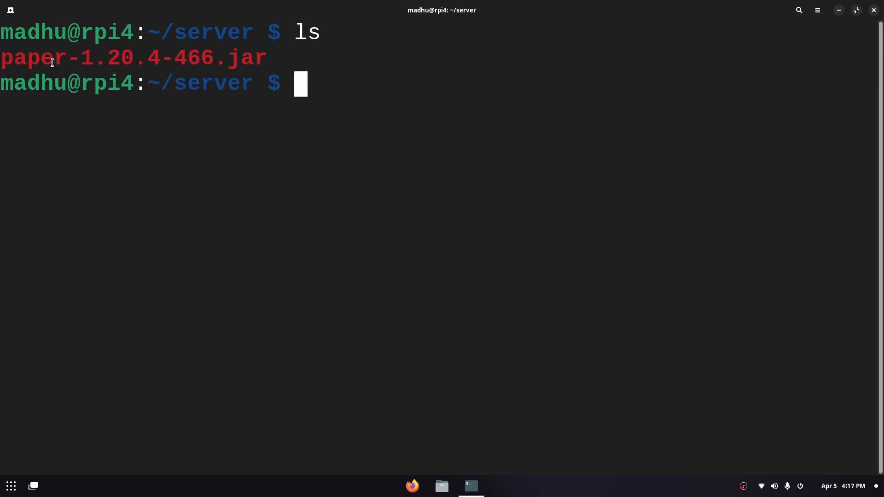
pyautogui.write('mv')
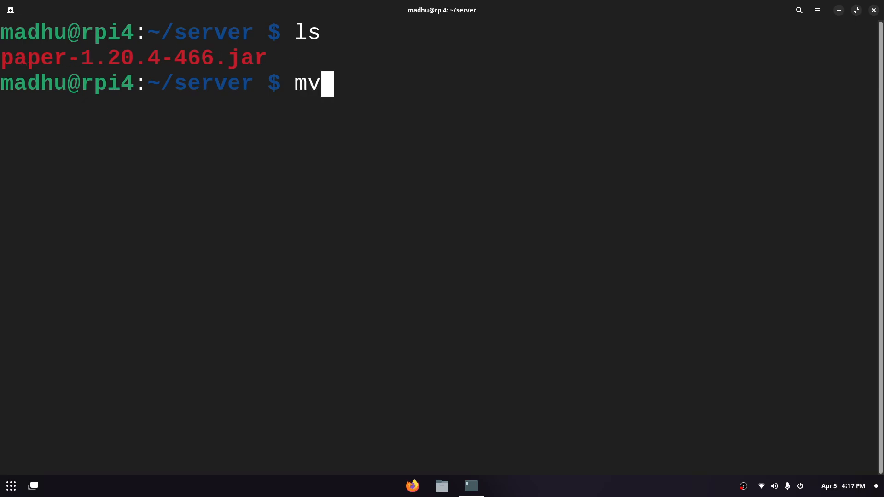
pyautogui.write('pap')
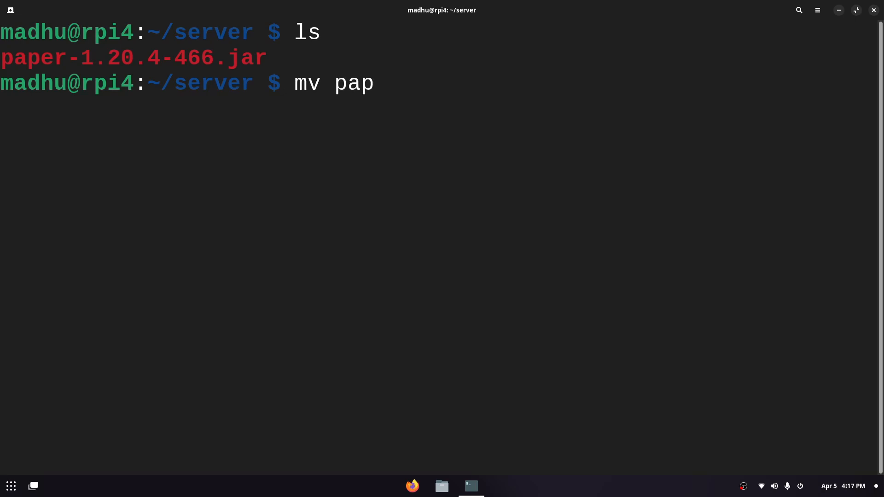
pyautogui.press('Tab')
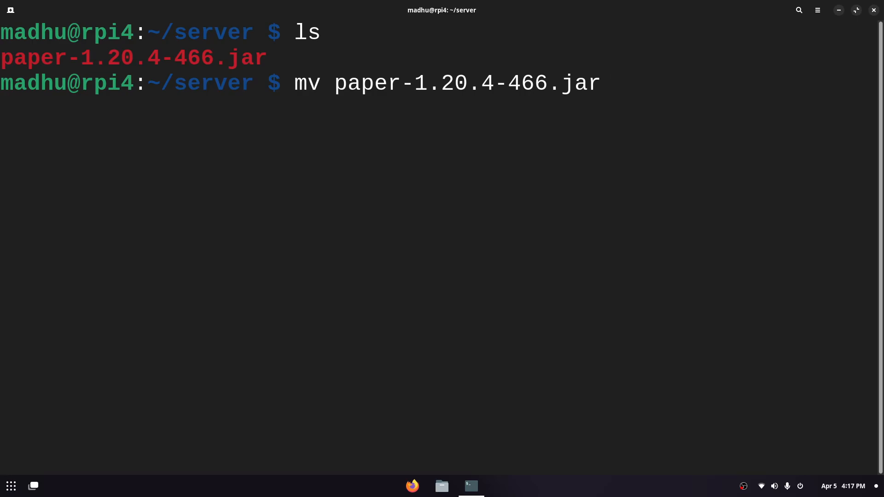
pyautogui.write('server.jar')
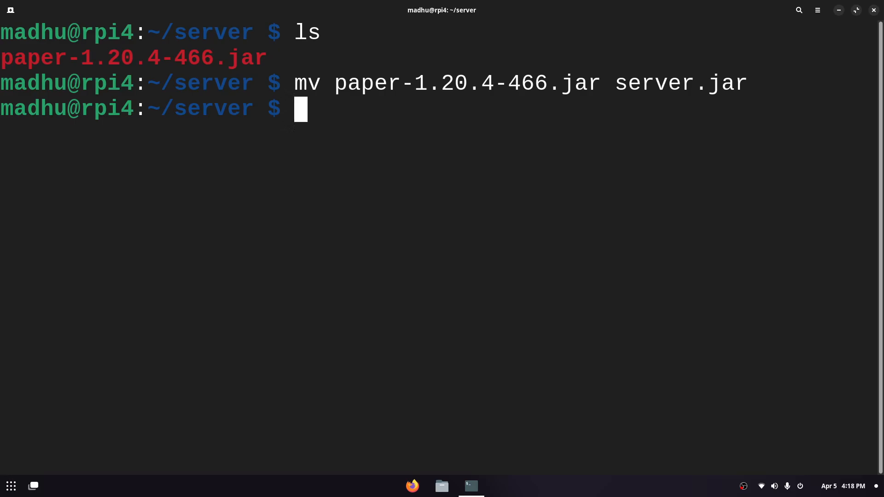
pyautogui.write('ls')
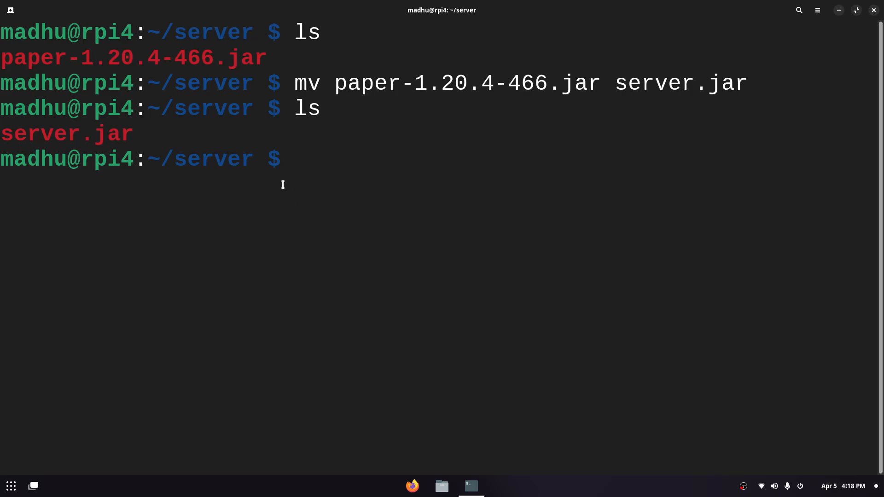
pyautogui.write('java -Xmx2G -Xms1G -jar server.jar nogui')
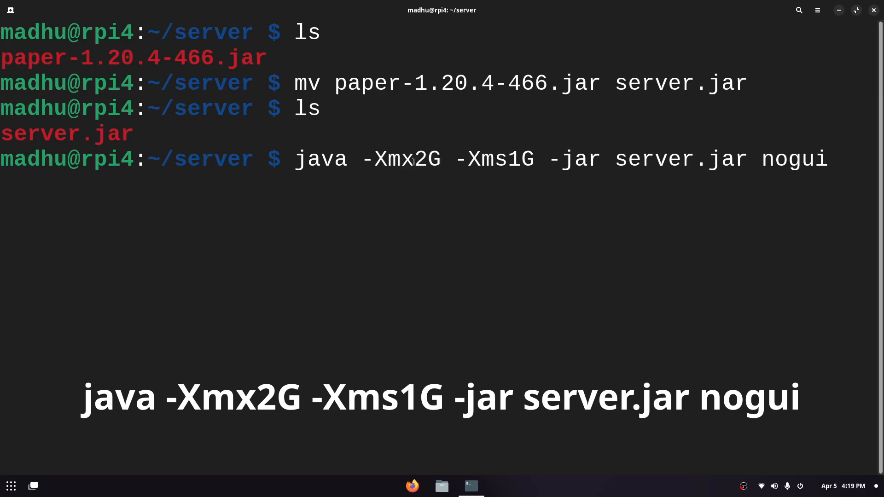
pyautogui.doubleClick(499, 159)
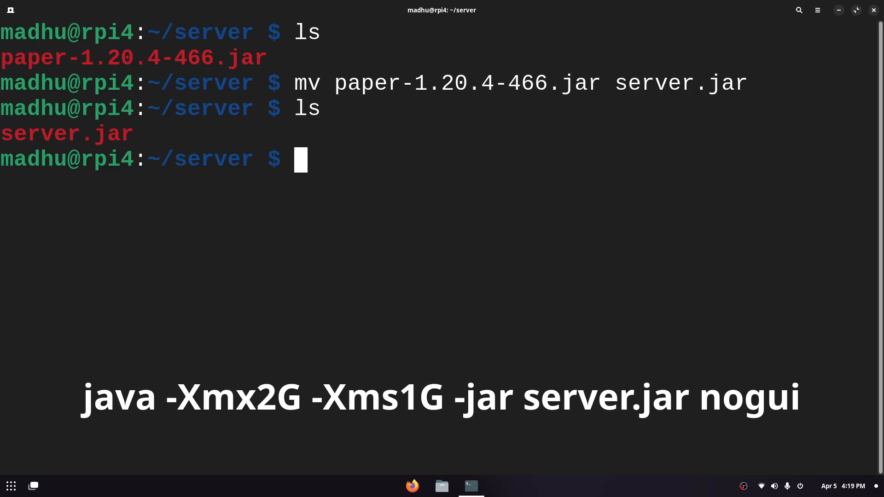
pyautogui.write('free')
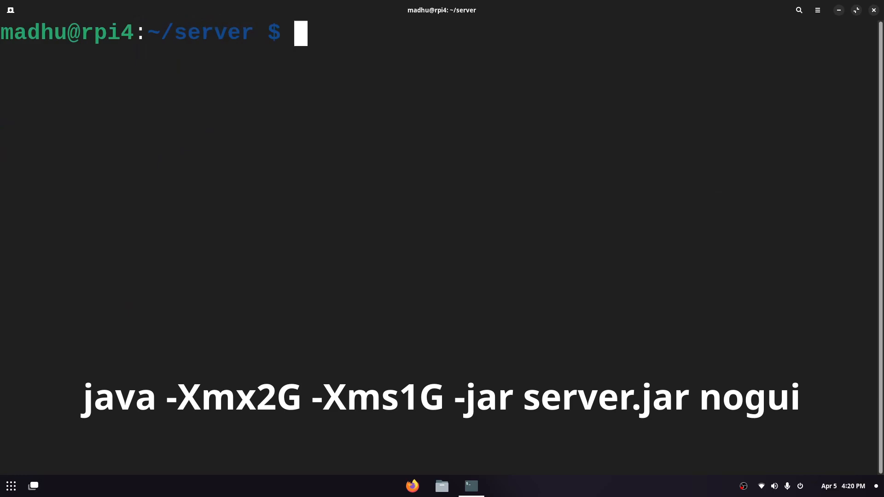
pyautogui.moveTo(395, 123)
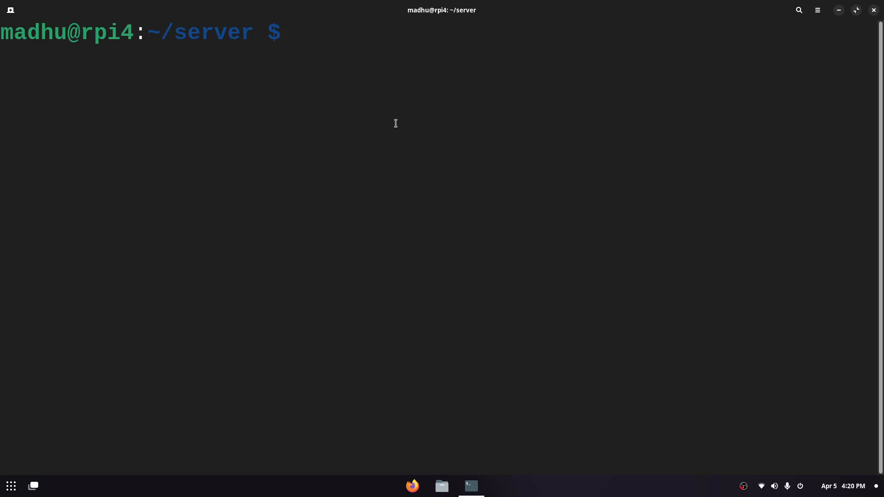
pyautogui.write('nano')
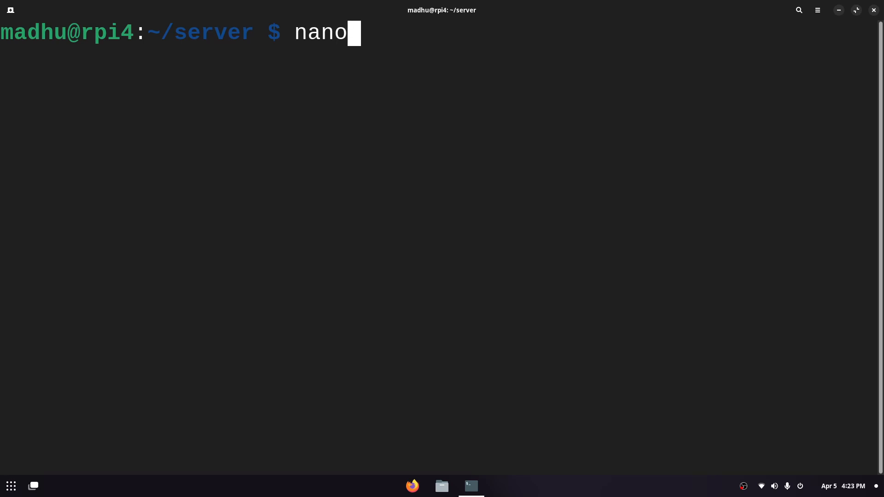
# Write start.sh in nano containing 'java -Xmx2G -Xms1G -jar server.jar nogui' and save it.
pyautogui.write('start')
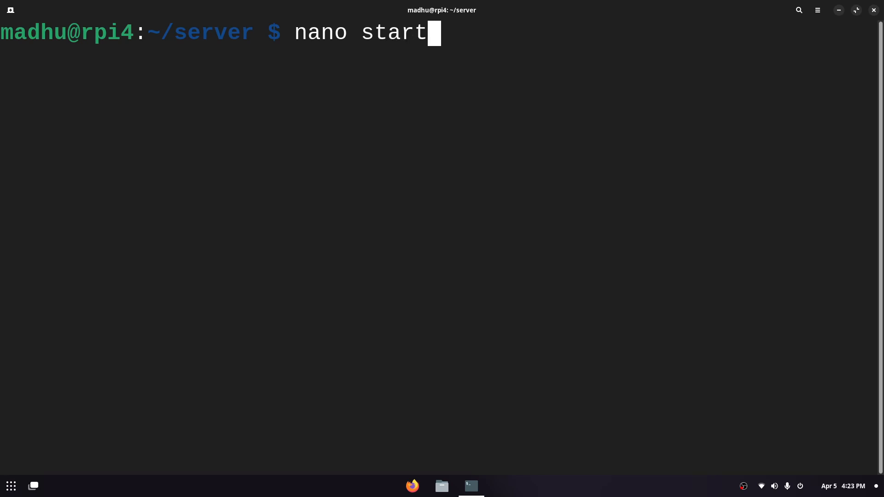
pyautogui.write('.')
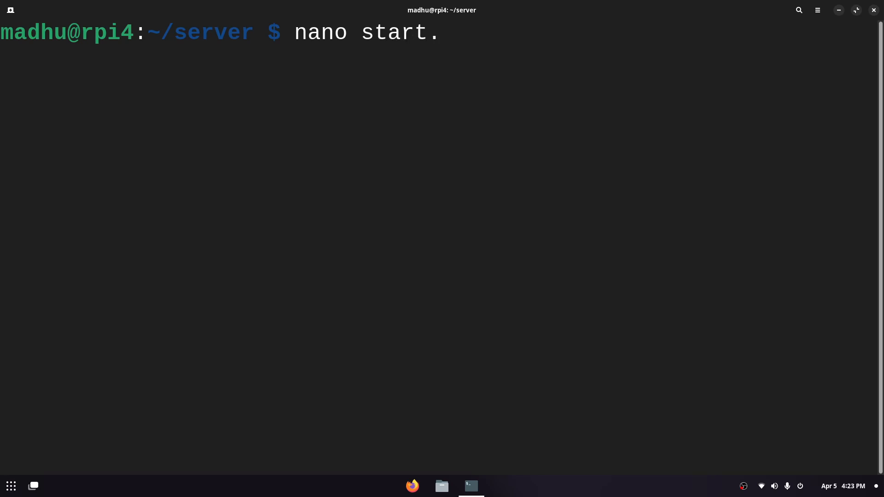
pyautogui.write('sh')
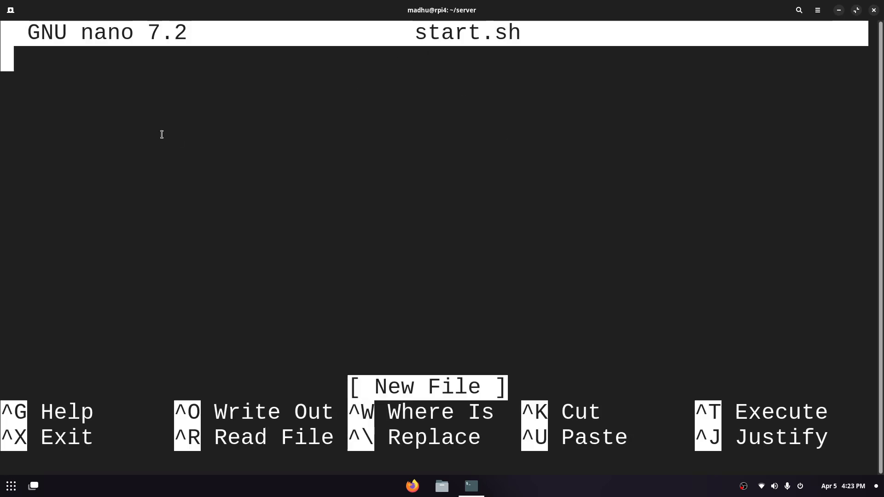
pyautogui.rightClick(163, 134)
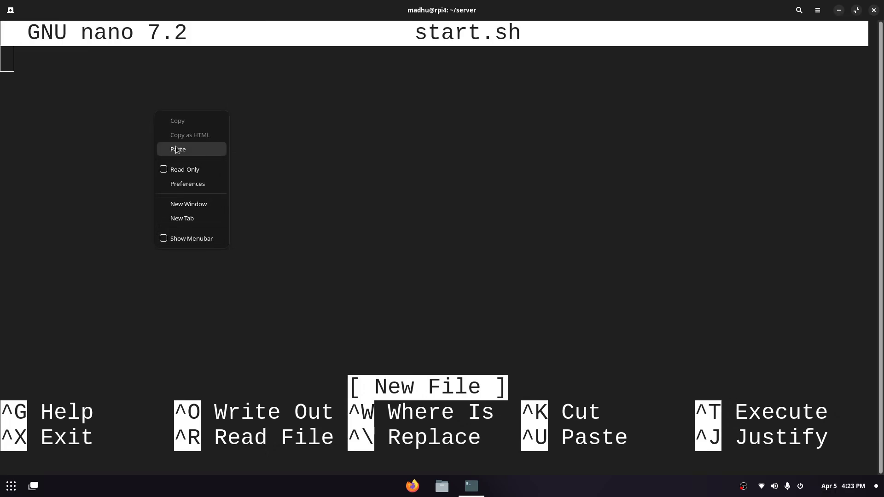
pyautogui.click(177, 148)
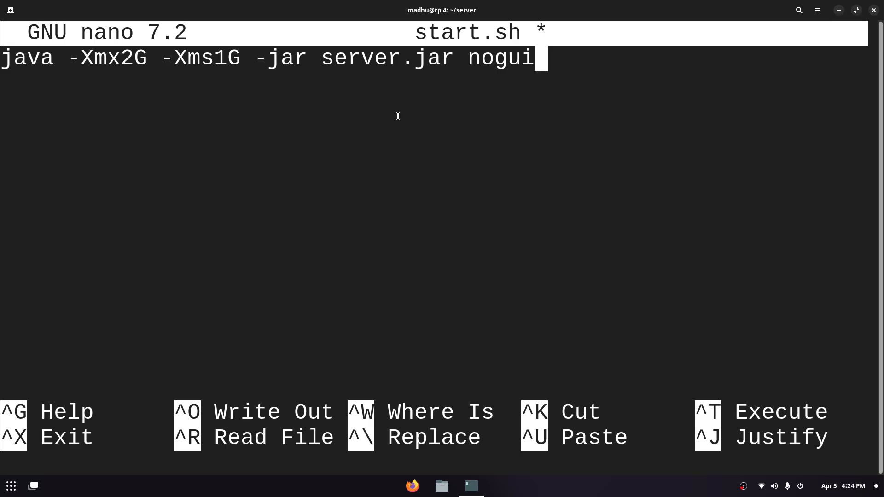
pyautogui.press('ctrl+x')
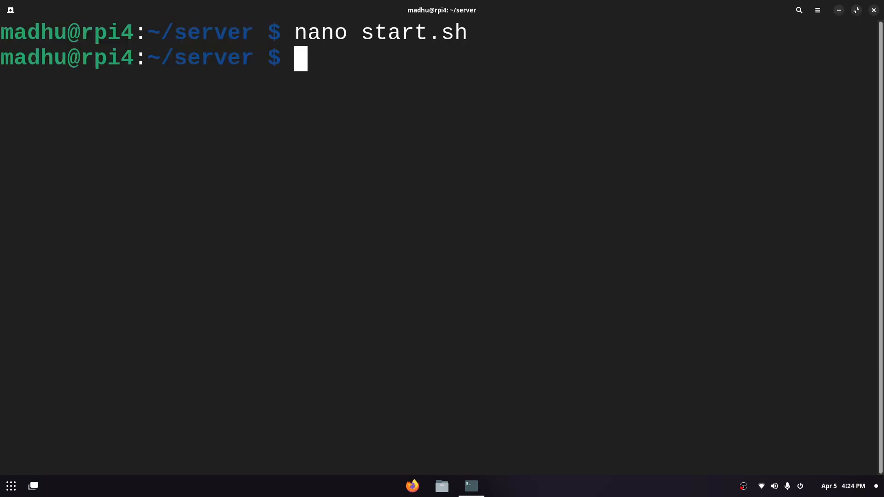
# List the server folder, make start.sh executable with chmod +x, and clear the terminal.
pyautogui.write('ls')
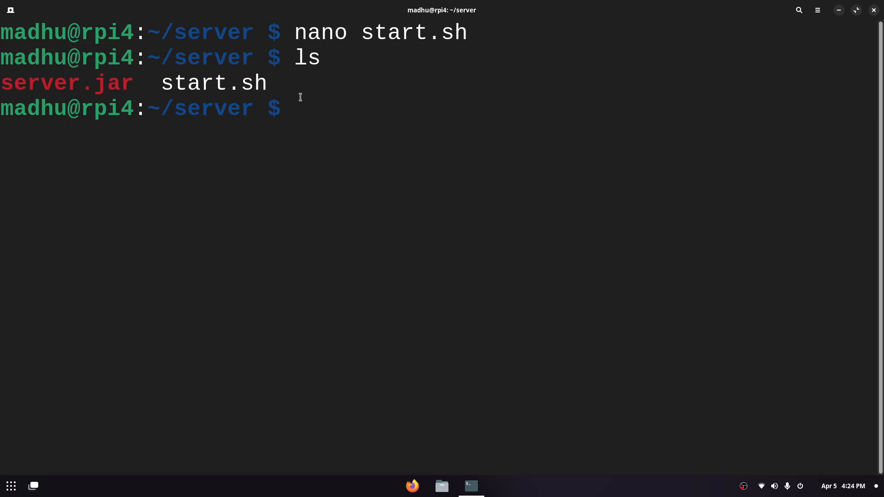
pyautogui.doubleClick(213, 83)
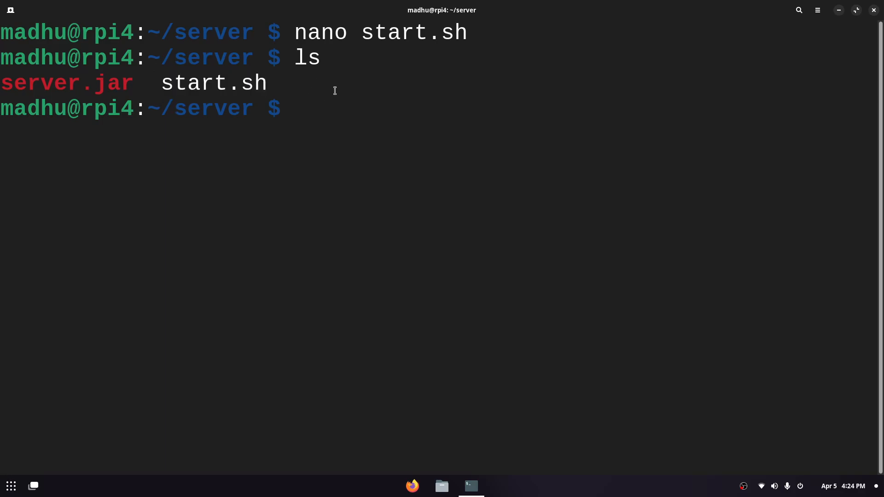
pyautogui.write('chmod +')
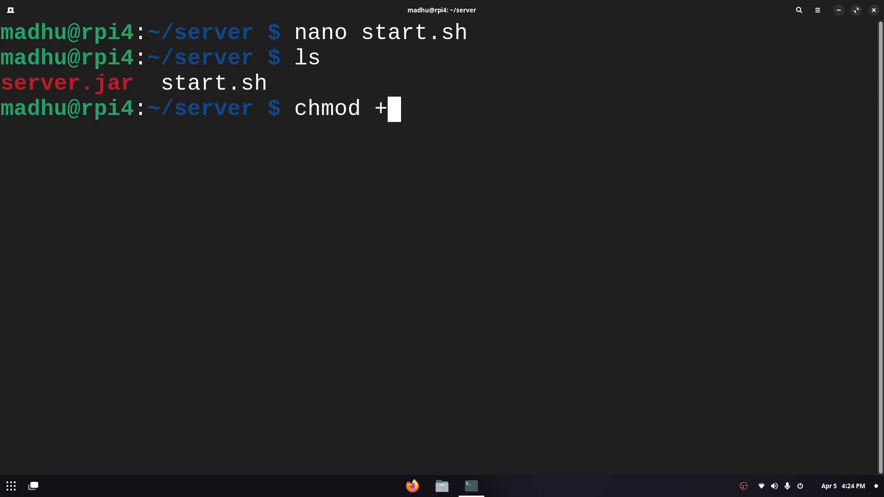
pyautogui.write('x start')
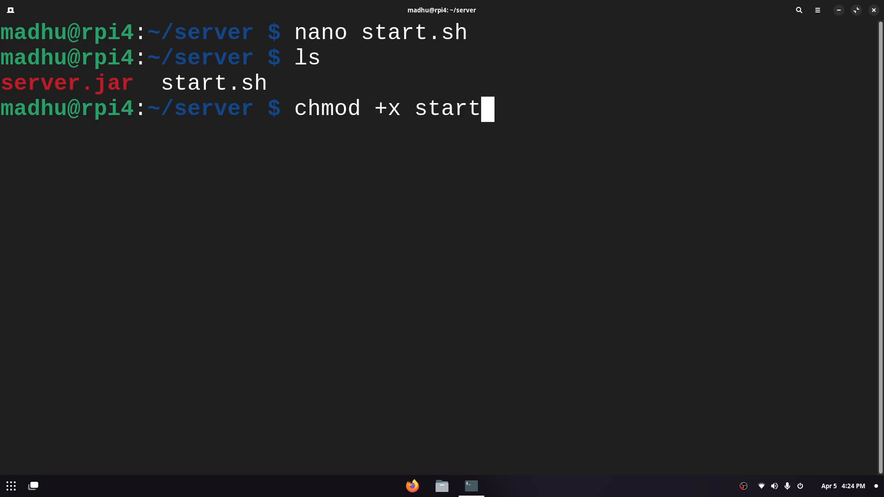
pyautogui.write('.sh')
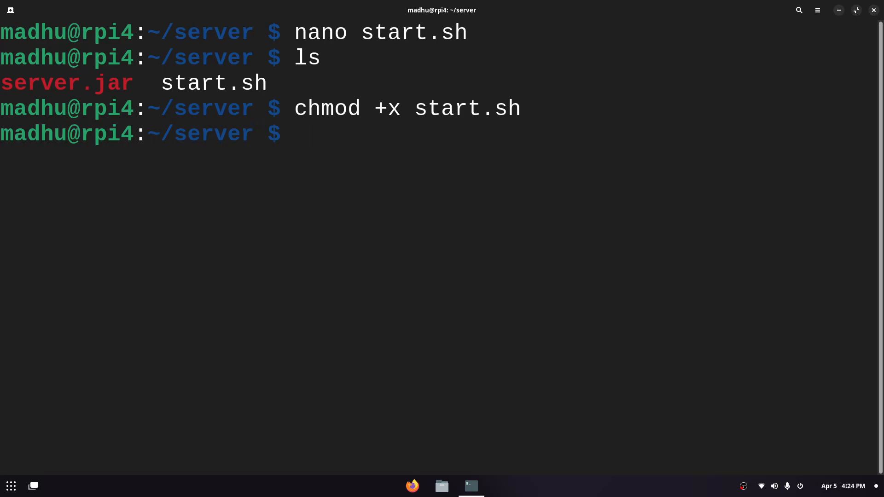
pyautogui.write('clear')
pyautogui.write('./start.sh')
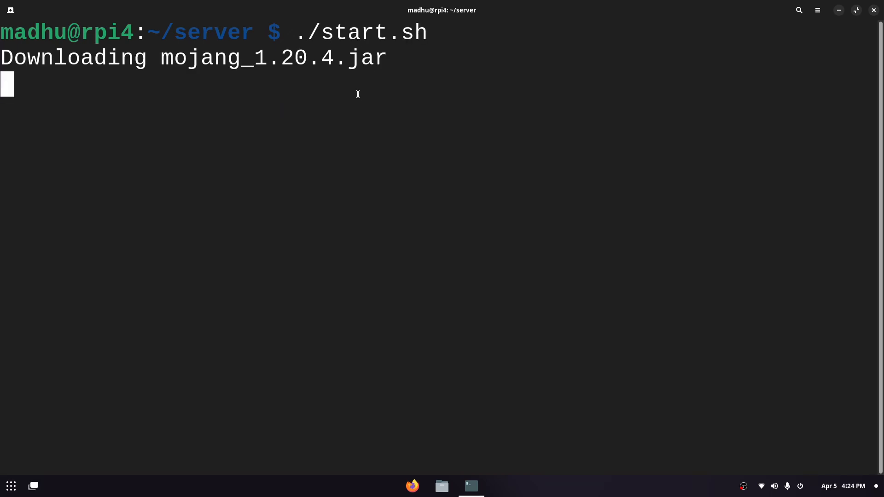
pyautogui.moveTo(390, 92)
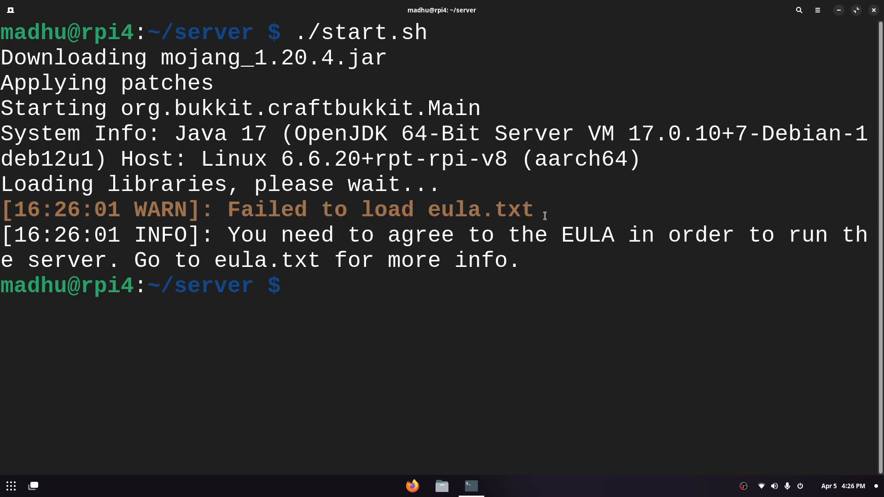
# Edit eula.txt in nano, changing eula=false to eula=true.
pyautogui.write('nano')
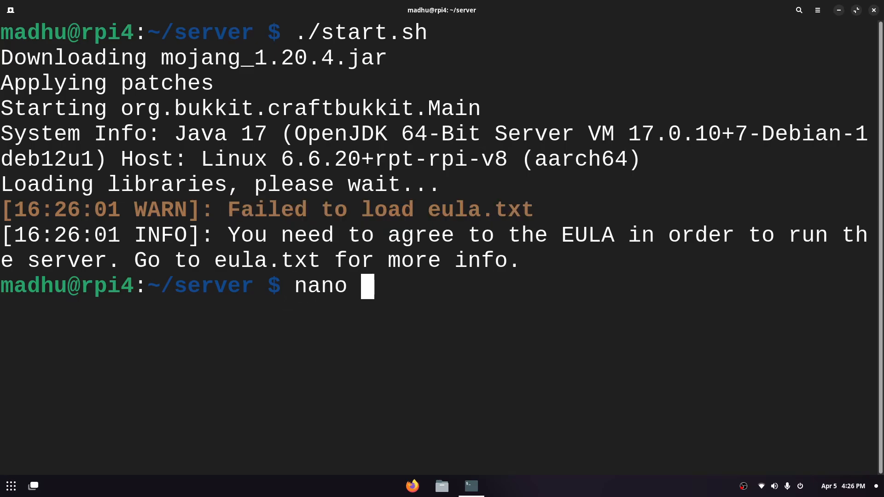
pyautogui.write('eula.tx')
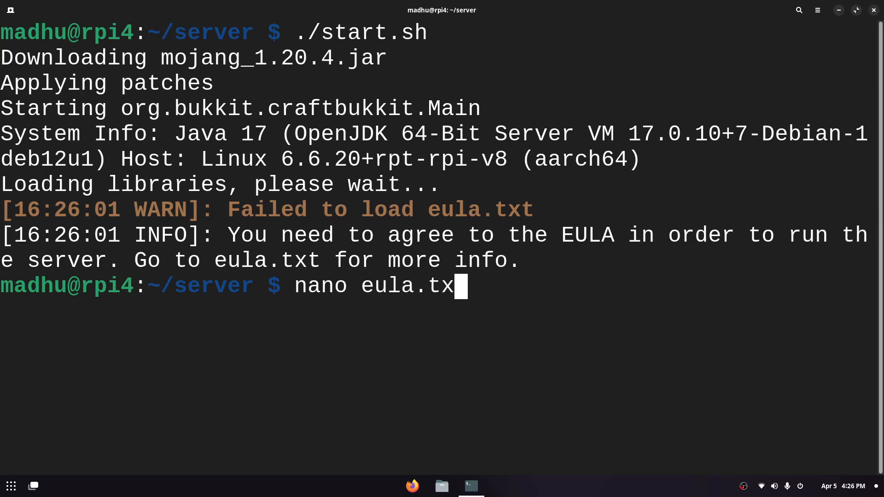
pyautogui.press('Return')
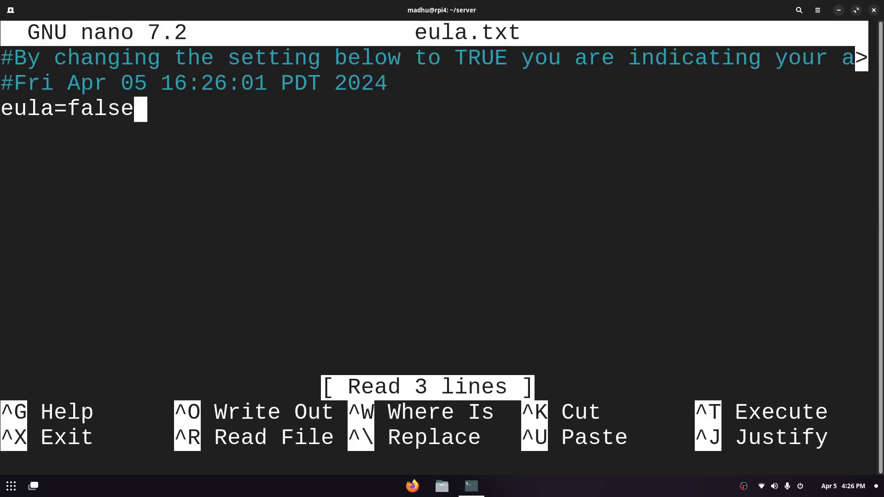
pyautogui.write('tru')
pyautogui.write('./start.sh')
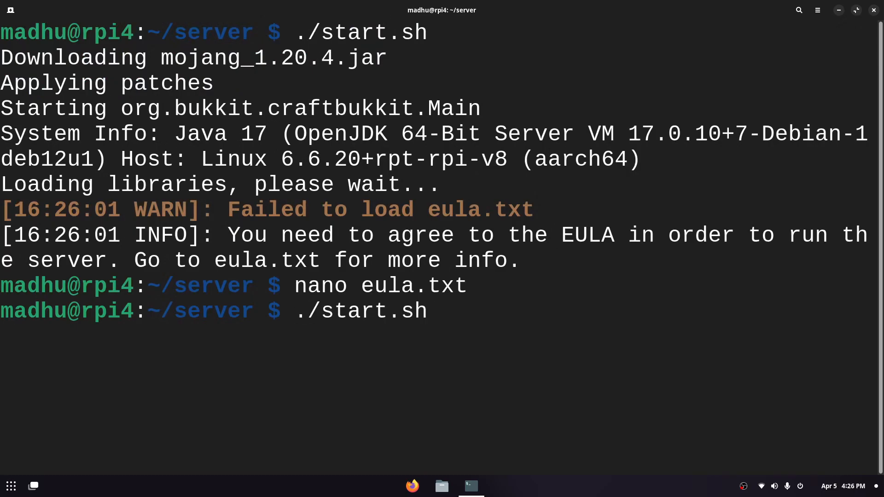
# Run ./start.sh until Done, then stop the server and clear the screen.
pyautogui.press('Return')
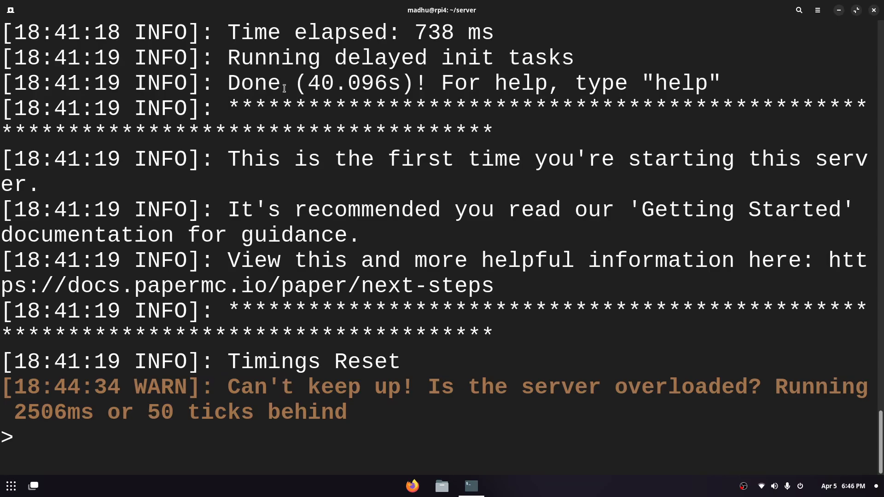
pyautogui.write('stop')
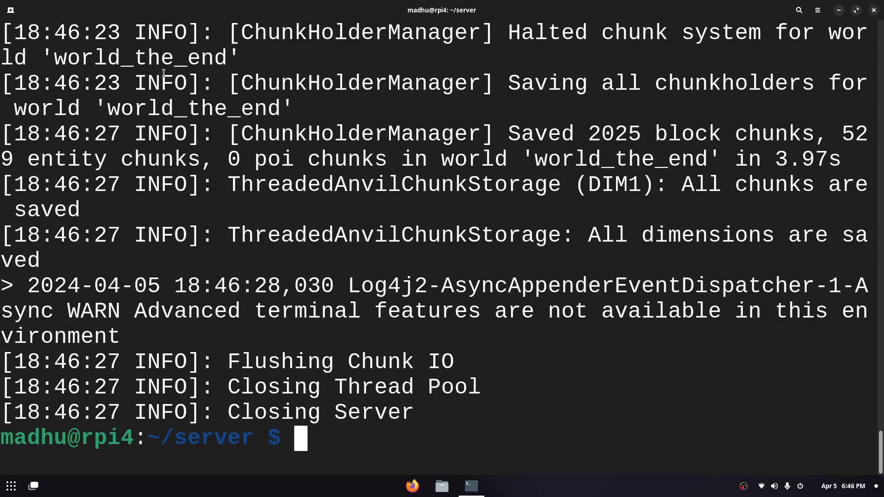
pyautogui.write('clear')
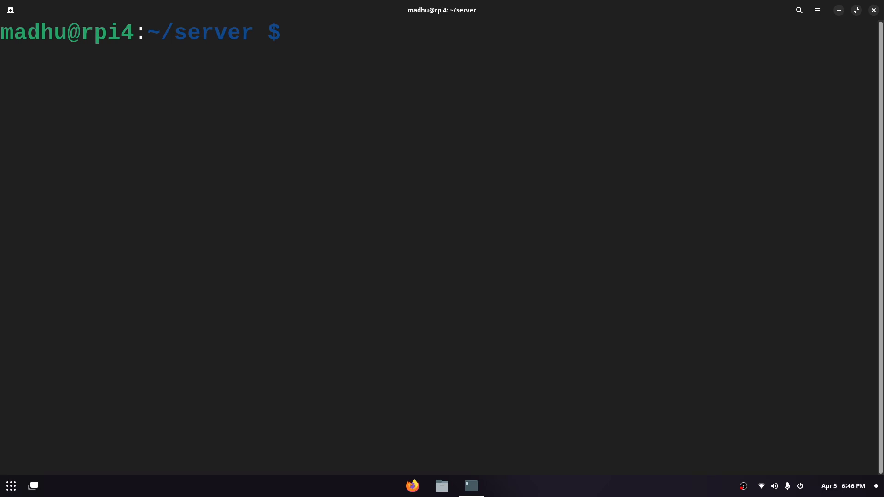
# Install tmux with sudo apt install tmux.
pyautogui.write('sudo apt install')
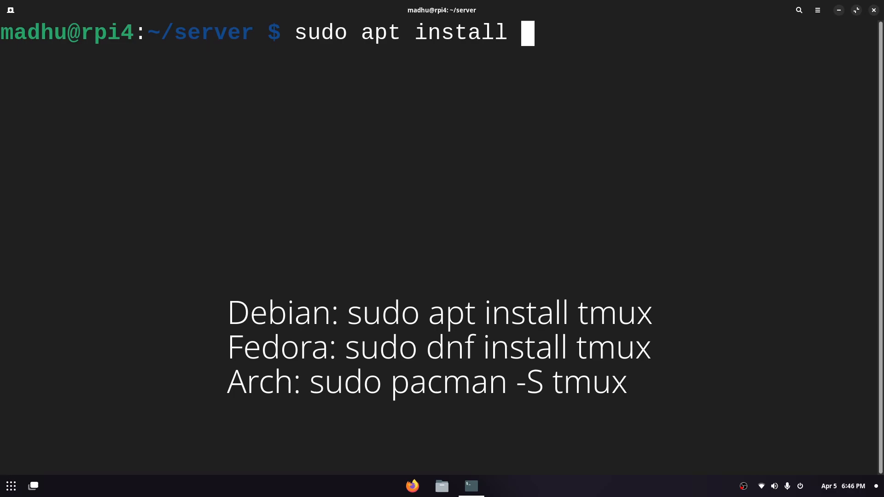
pyautogui.write('tmux')
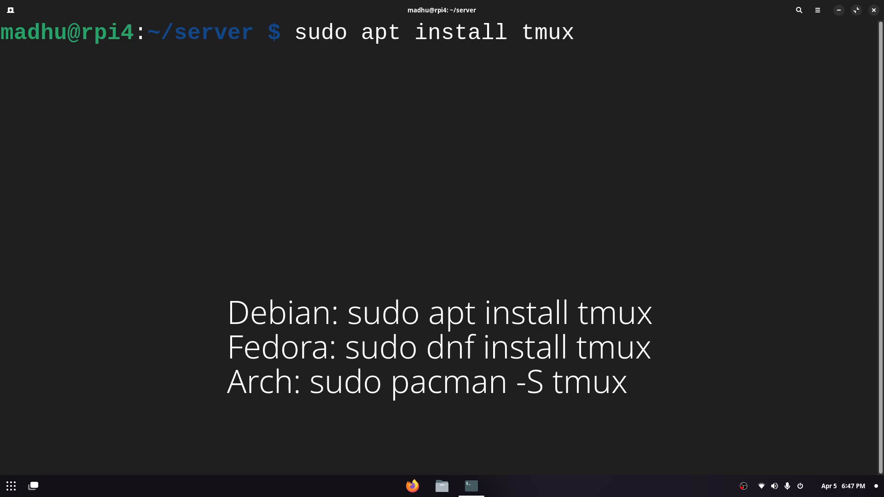
pyautogui.press('Return')
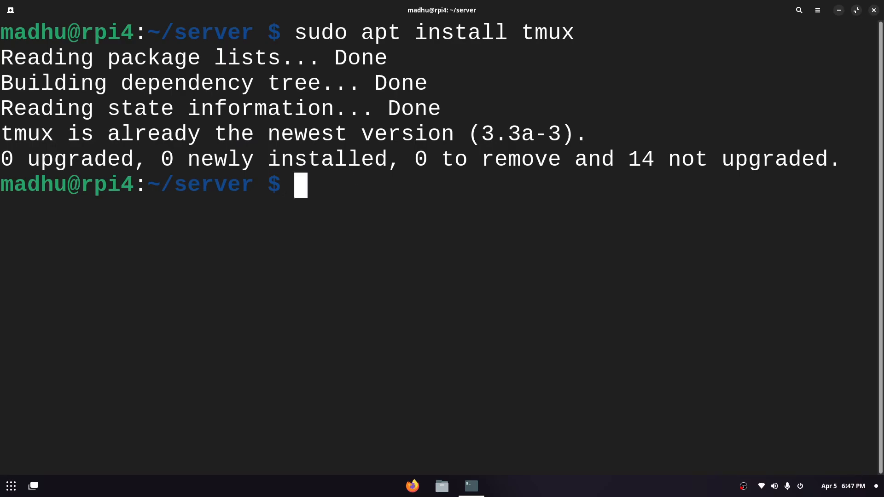
# Start a new tmux session named minecraft.
pyautogui.write('tmux')
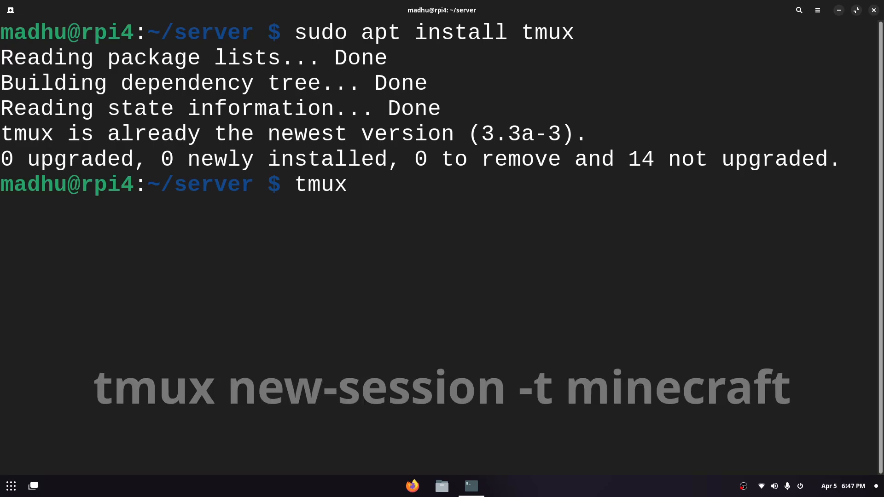
pyautogui.write('new')
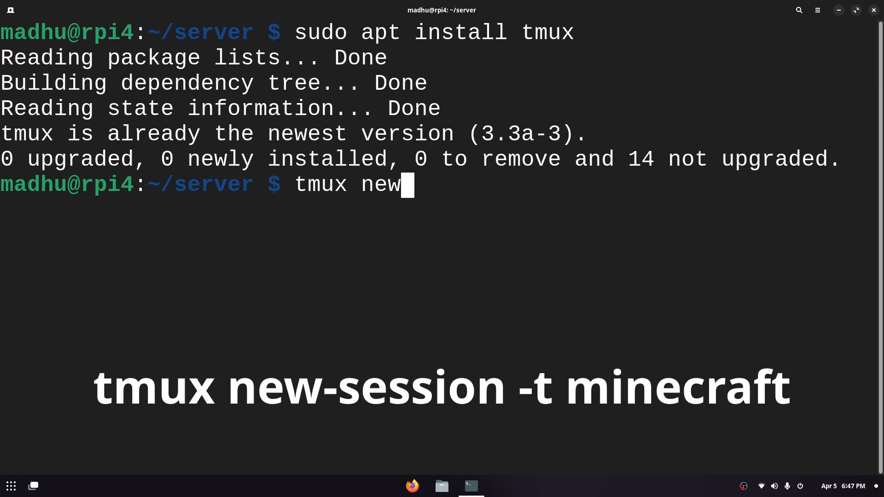
pyautogui.write('-session')
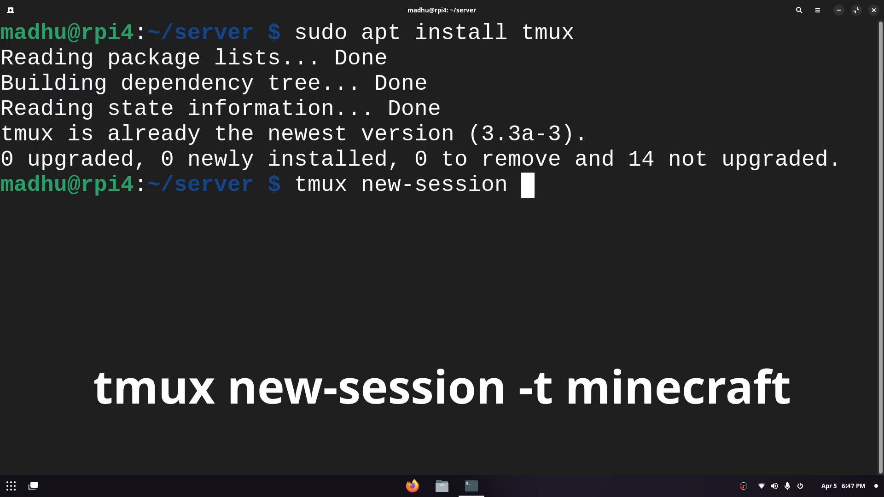
pyautogui.write('-t mi')
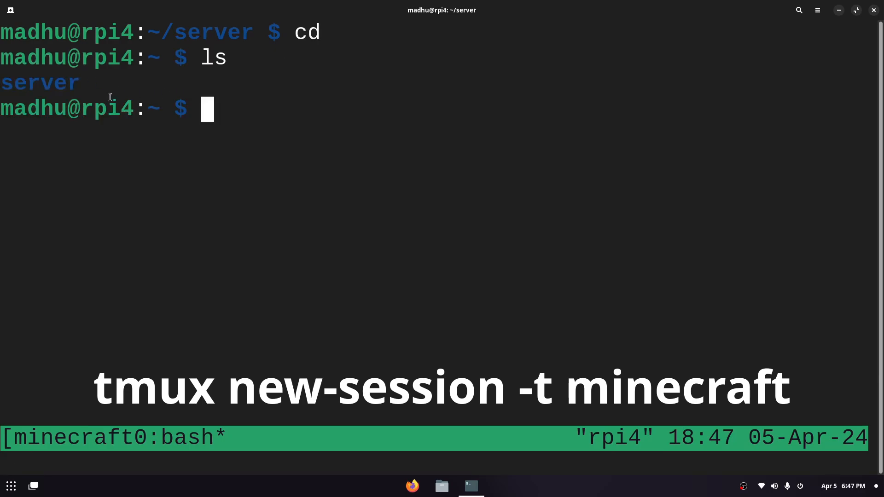
# Run ./start.sh from ~/server in tmux, then close the terminal window anyway.
pyautogui.doubleClick(39, 83)
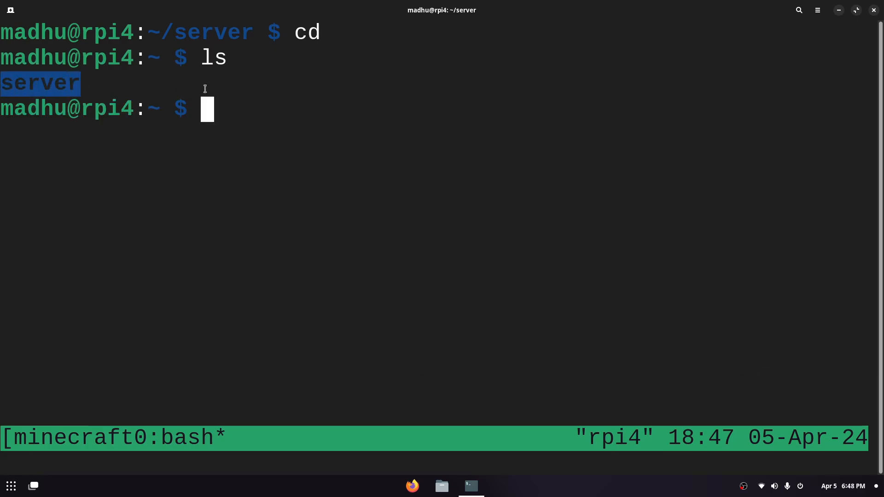
pyautogui.write('ls')
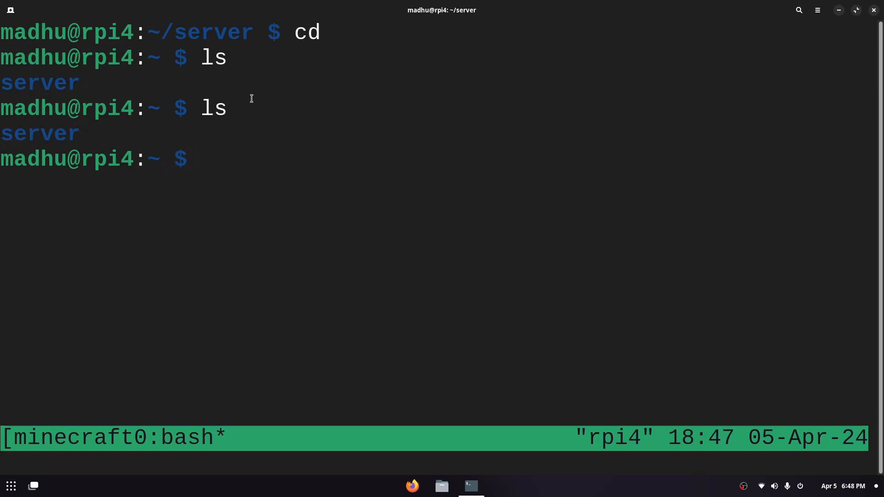
pyautogui.write('cd server')
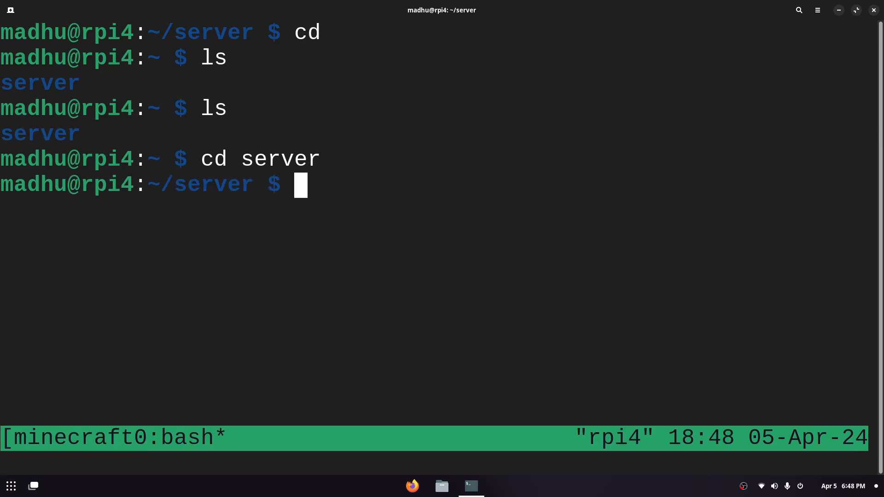
pyautogui.write('ls')
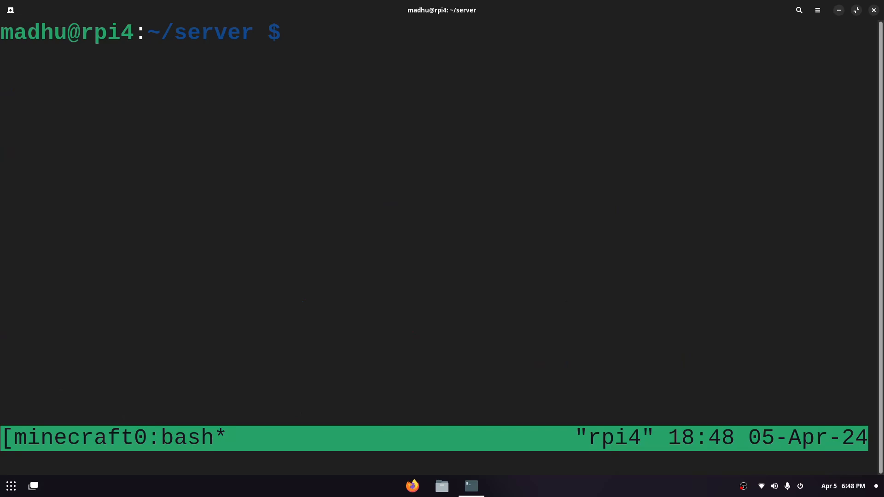
pyautogui.write('./start.sh')
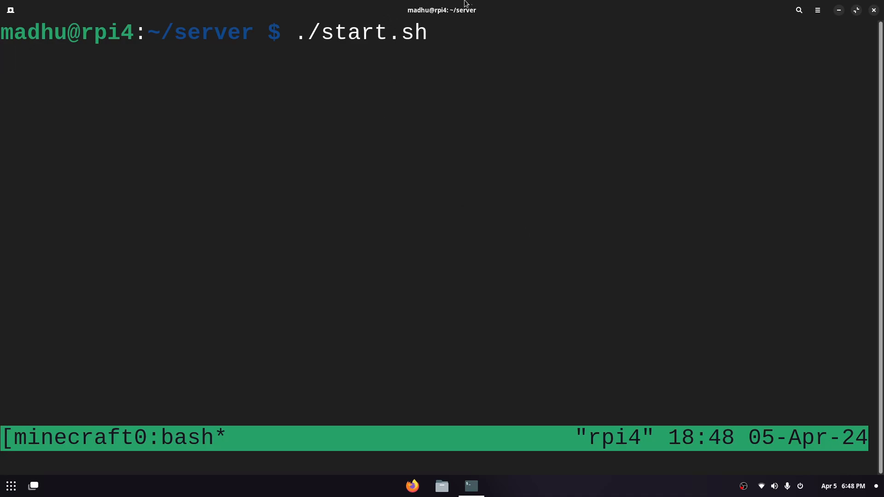
pyautogui.click(873, 10)
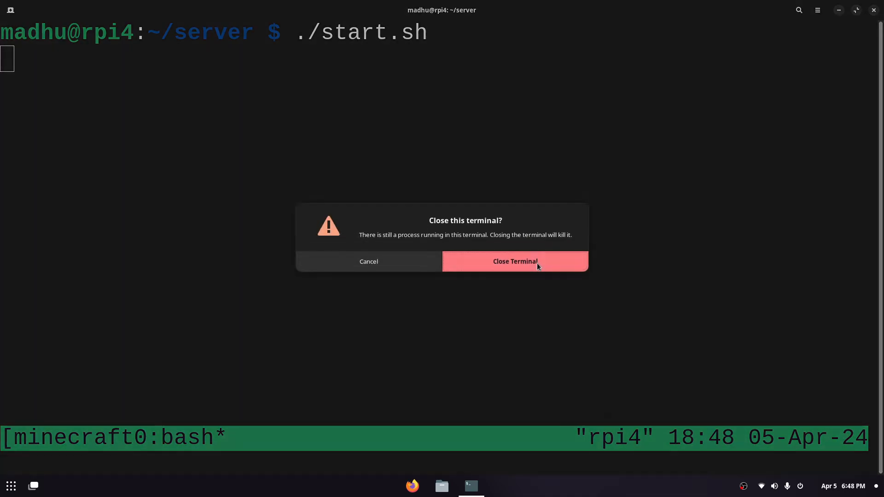
pyautogui.click(514, 261)
pyautogui.write('ssh rpi')
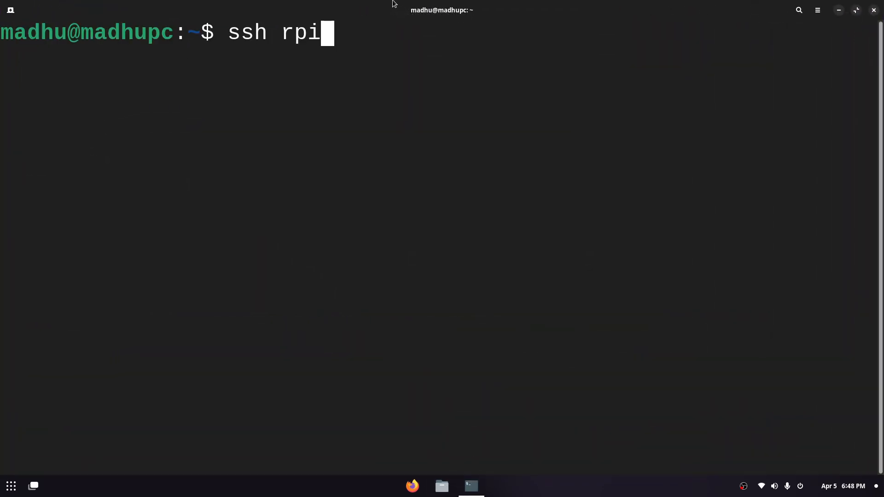
# SSH into rpi and reattach the minecraft session with tmux attach-session -t minecraft.
pyautogui.press('Return')
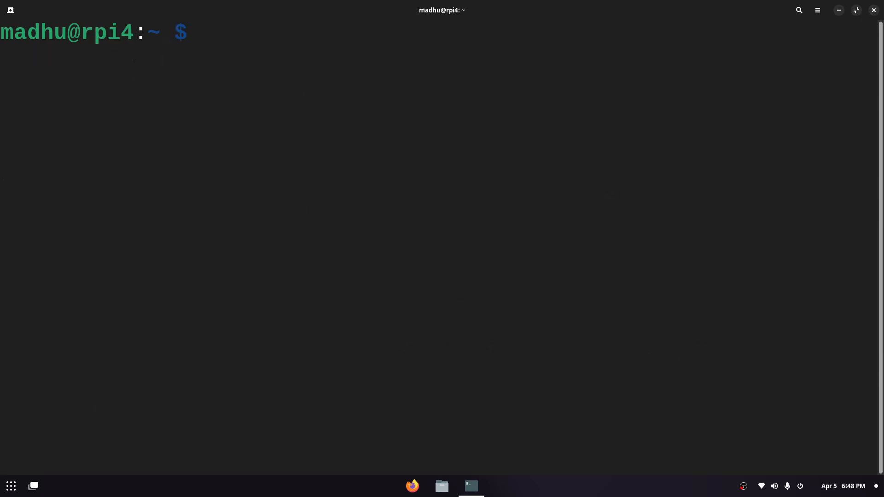
pyautogui.write('tmux attach-session')
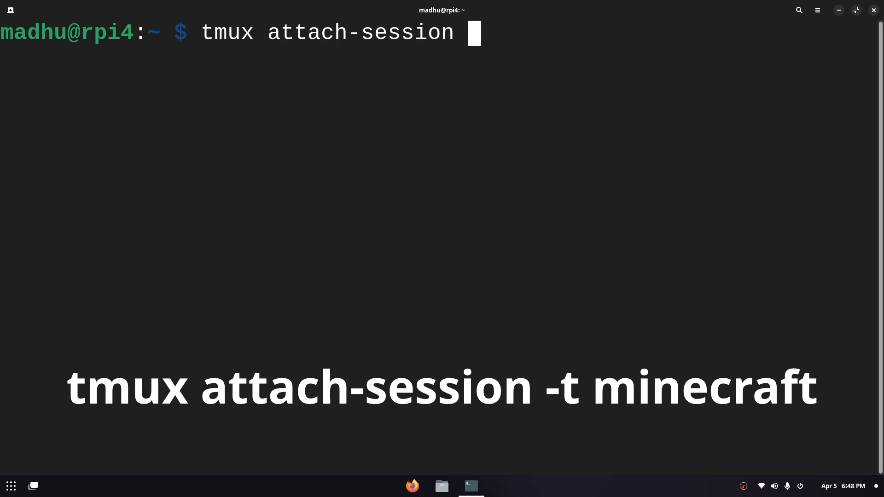
pyautogui.write('-t minecra')
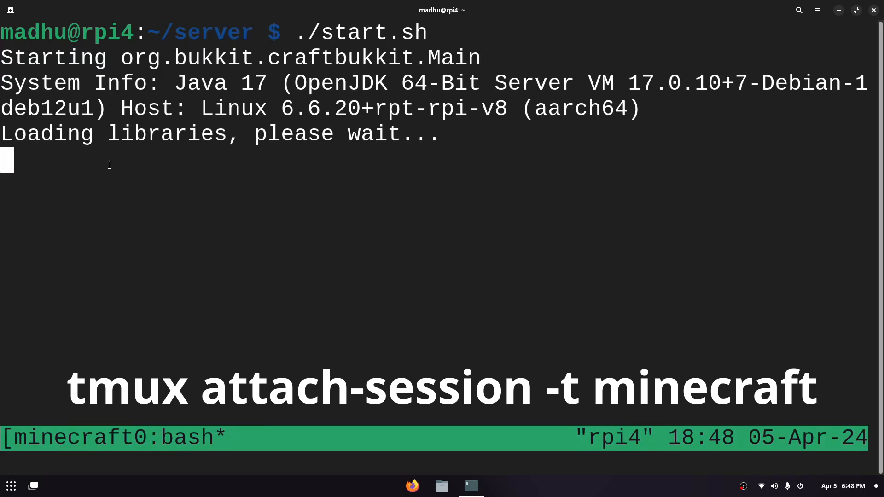
pyautogui.moveTo(126, 135)
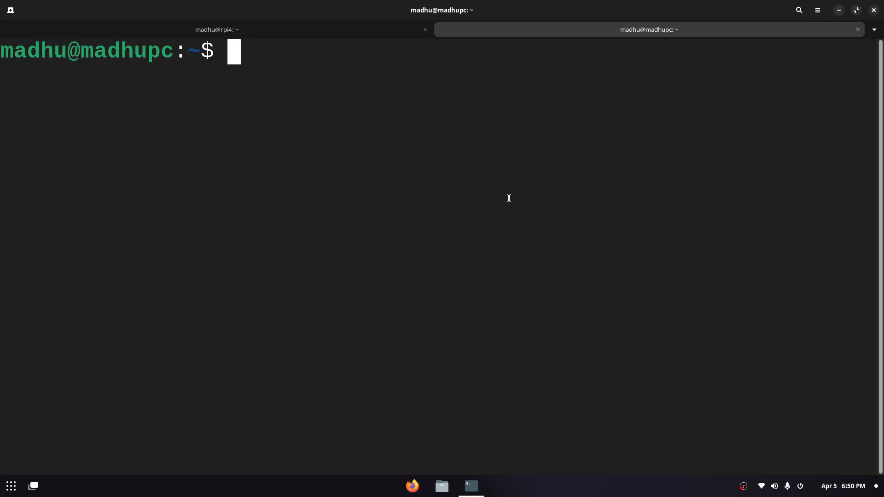
# Find and copy the local IP 192.168.1.3 with hostname -I, then switch to Firefox.
pyautogui.write('ho')
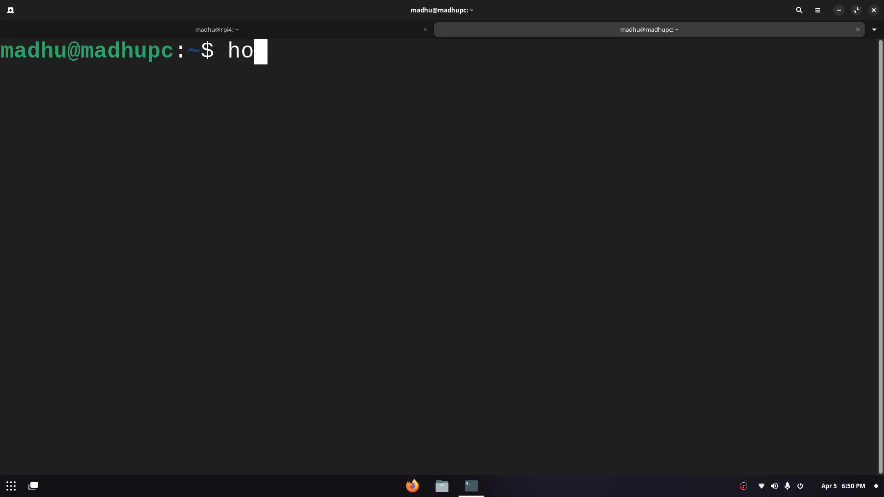
pyautogui.write('stname -I')
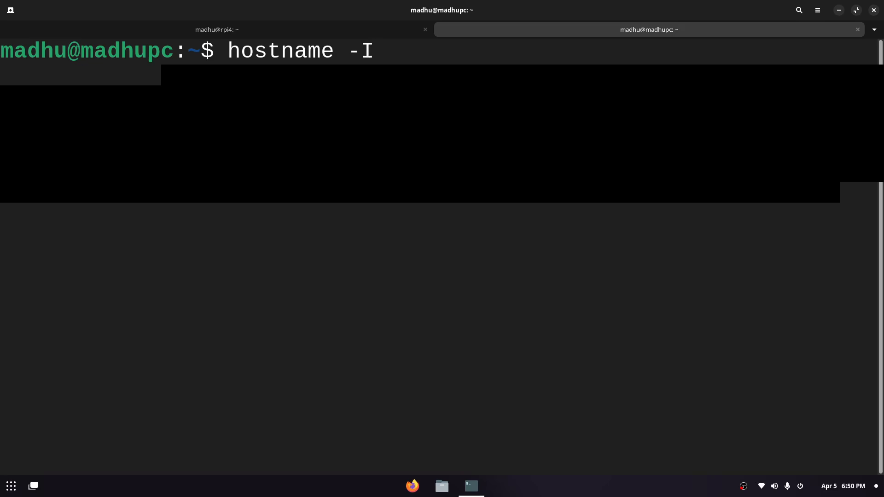
pyautogui.press('Return')
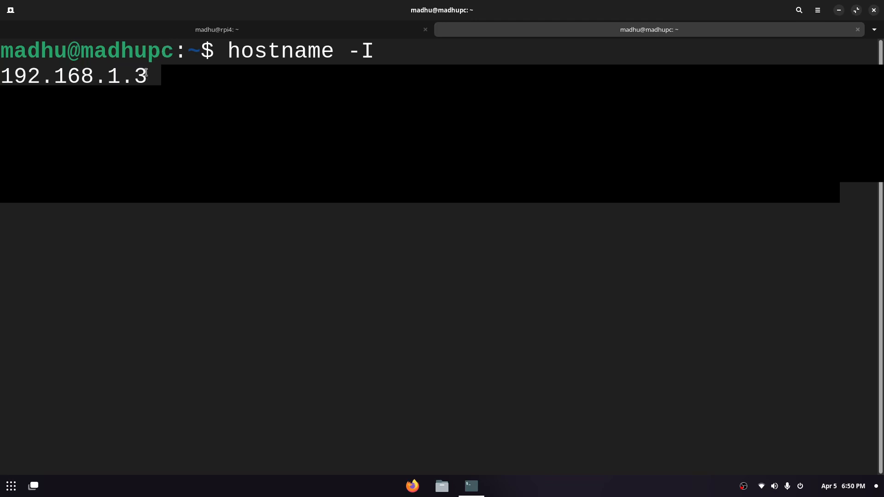
pyautogui.doubleClick(73, 76)
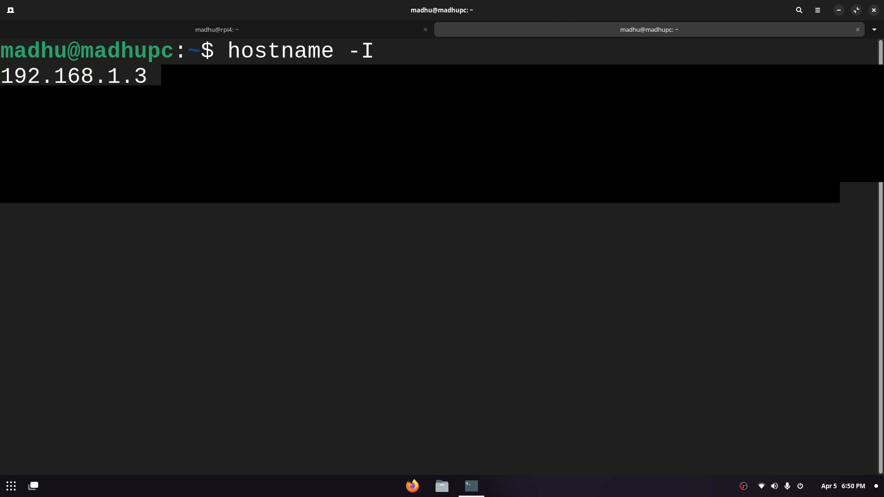
pyautogui.click(412, 486)
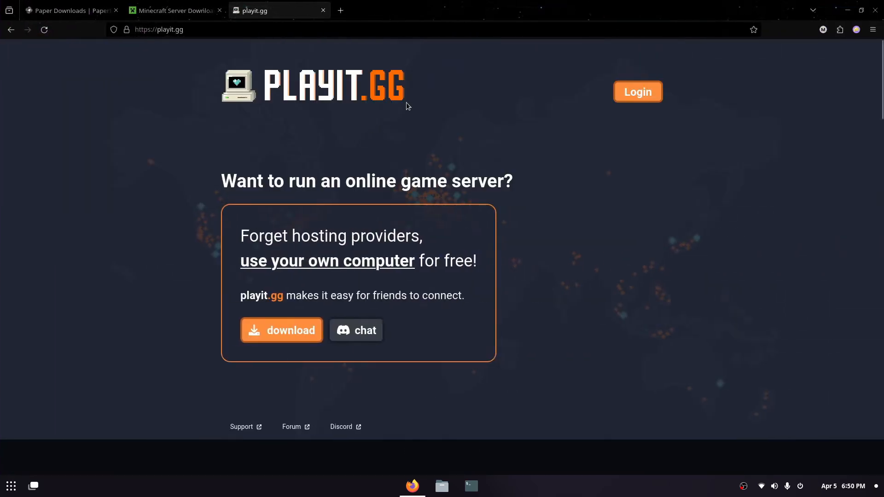